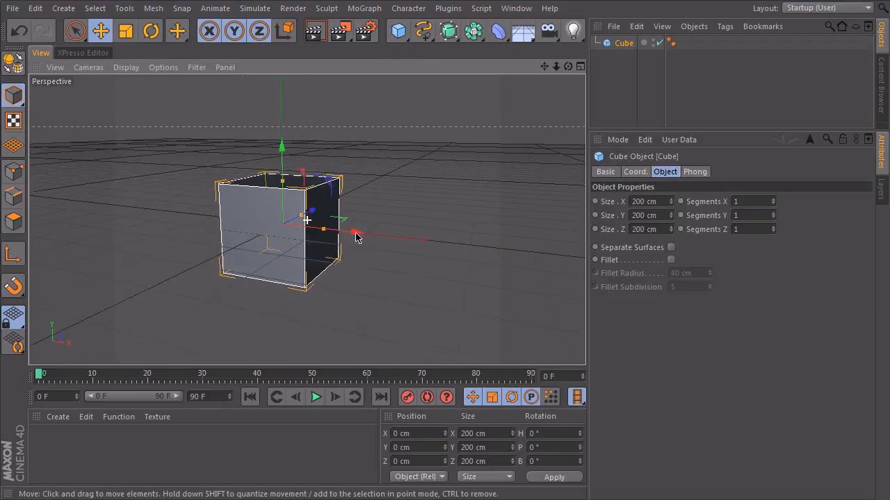
Create a null object named Control and attach an XPresso tag to it.
left_click(63, 8)
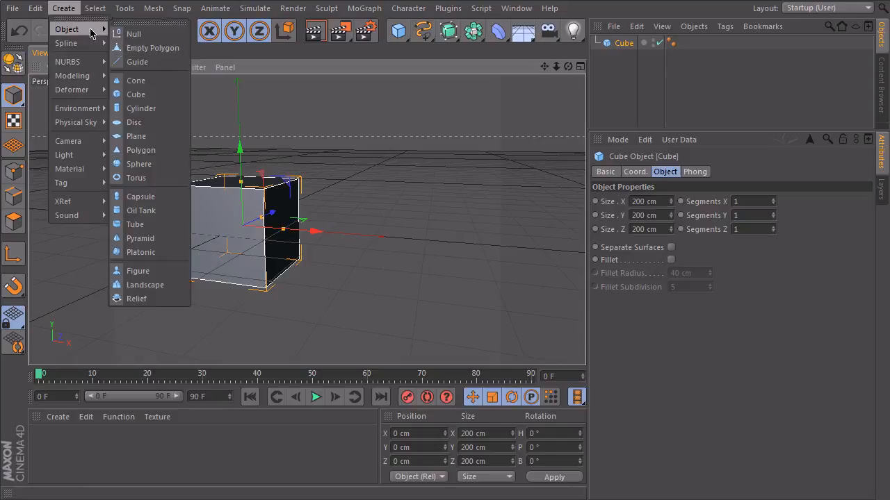
left_click(133, 33)
type("Control")
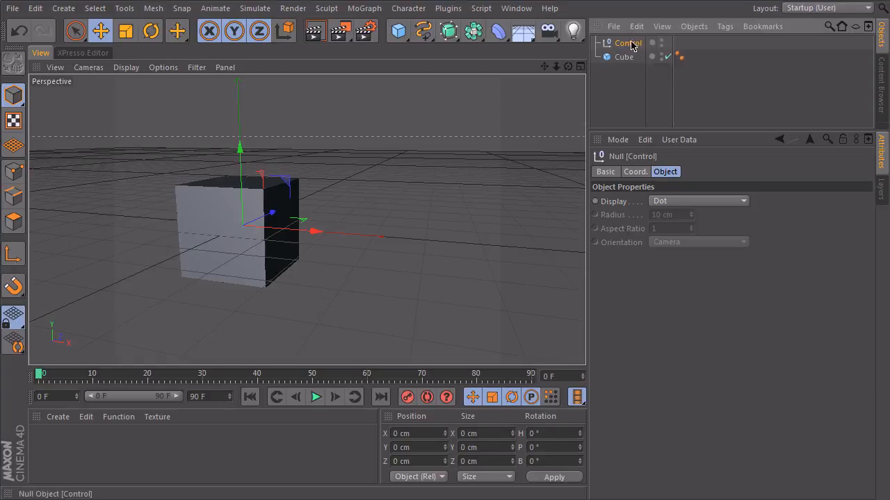
right_click(623, 43)
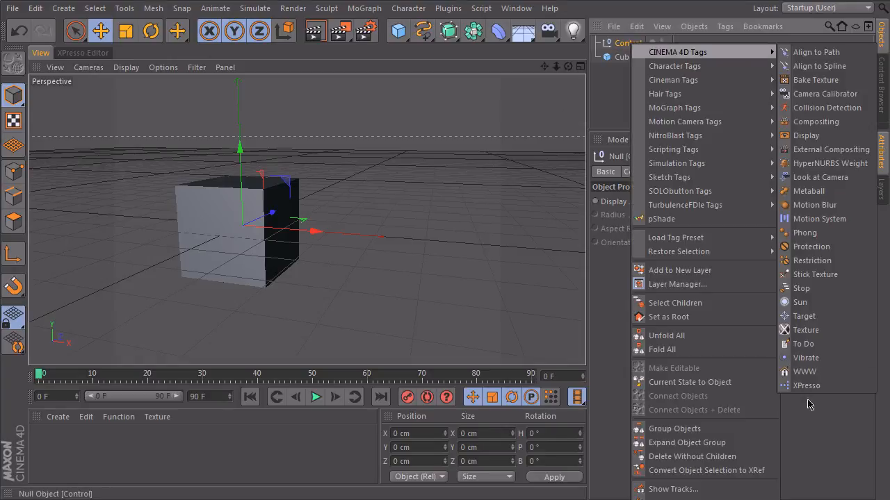
left_click(806, 385)
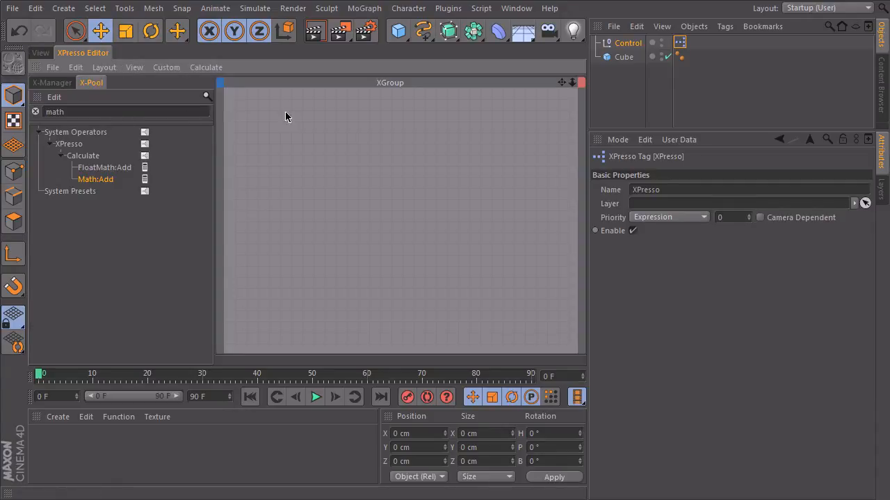
Move the Control null right of the cube and raise it, displayed as a 61 cm star.
left_click(35, 111)
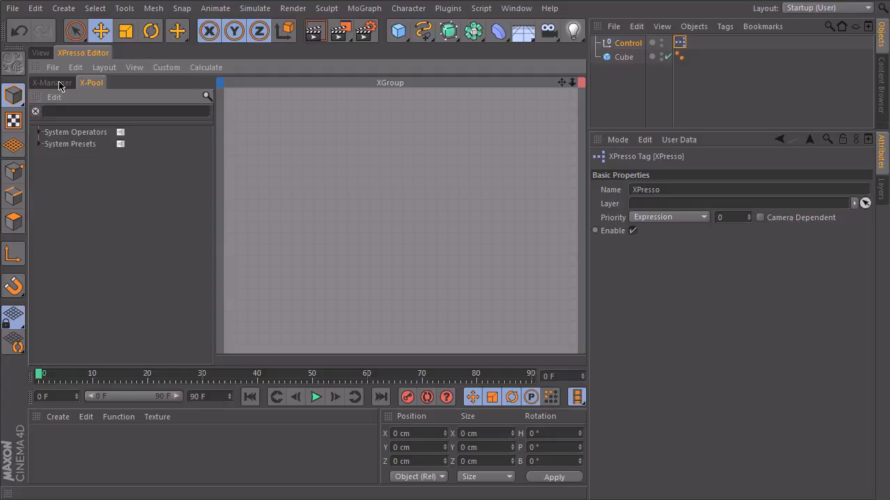
left_click(40, 52)
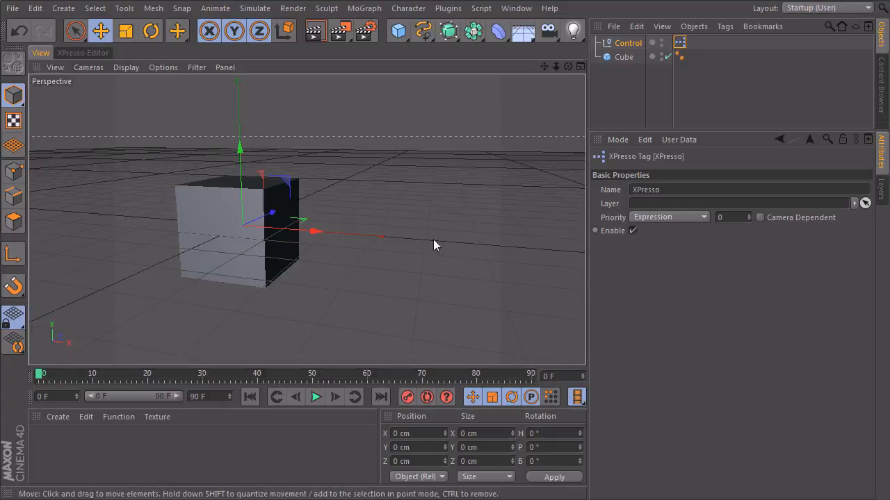
left_click_drag(310, 231, 341, 233)
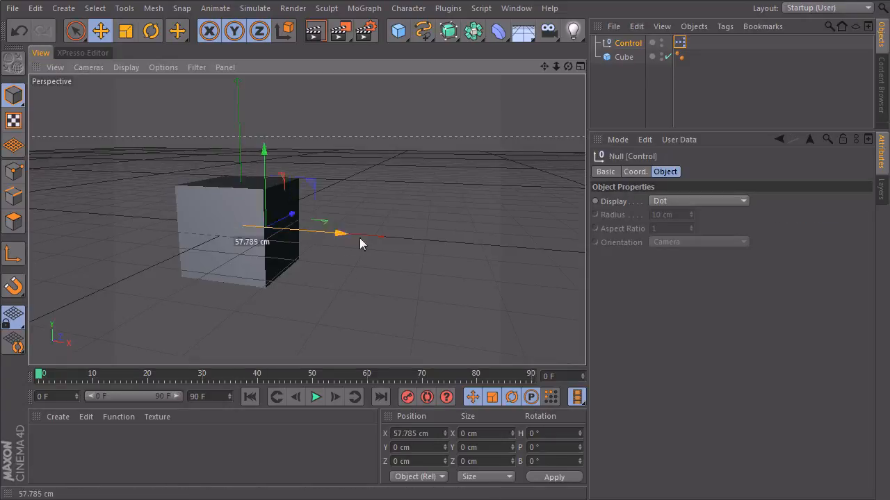
left_click(699, 201)
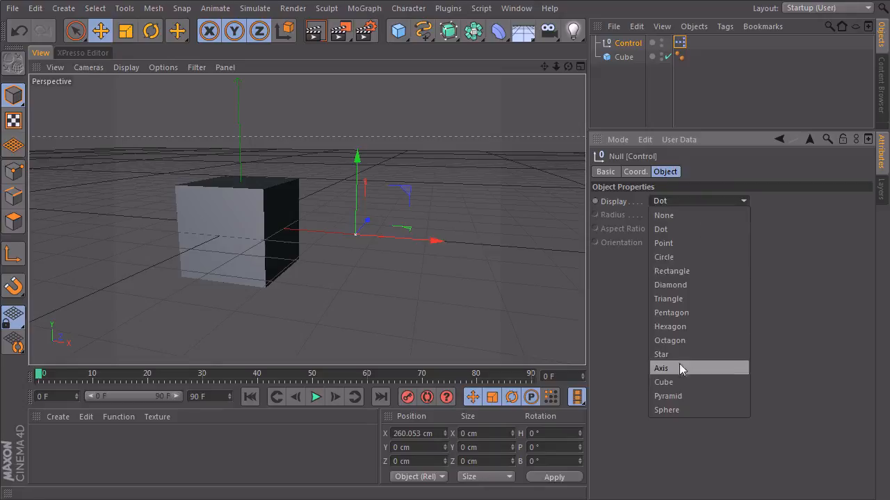
left_click(661, 368)
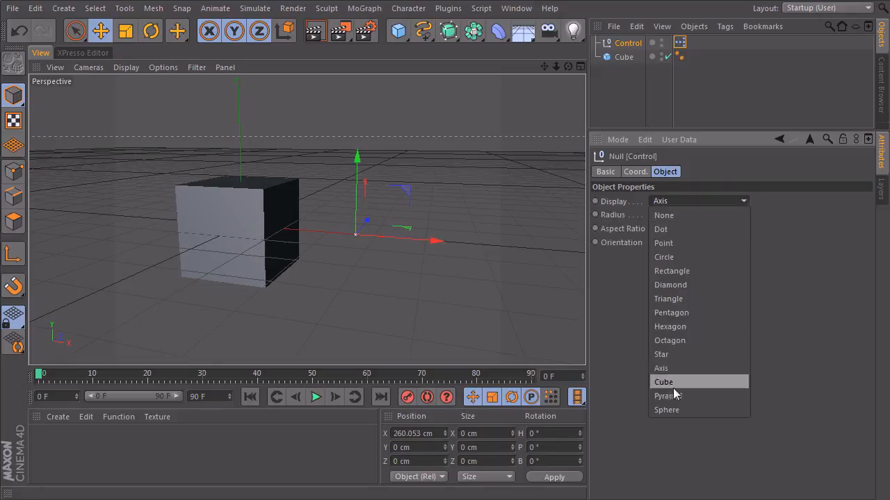
left_click(661, 355)
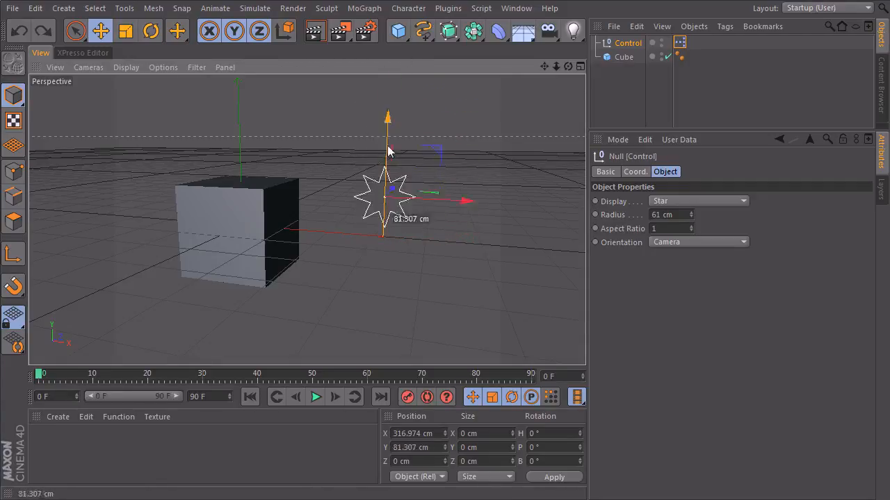
left_click_drag(387, 140, 387, 216)
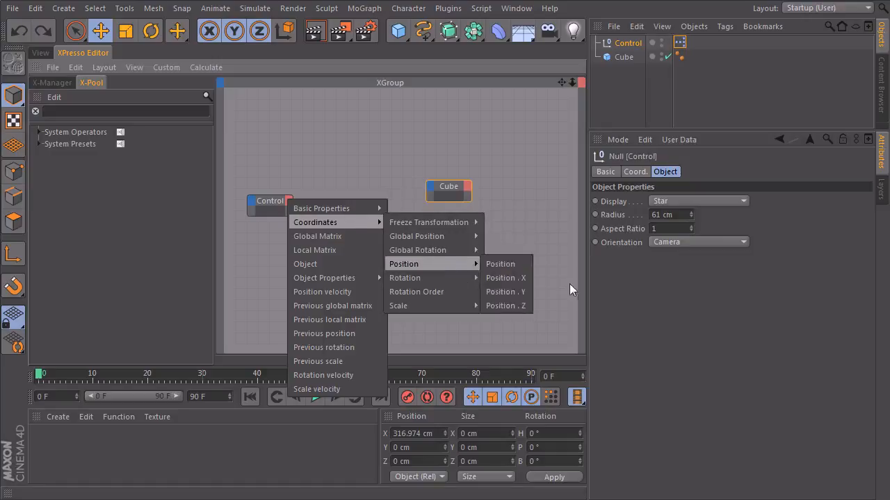
Give the Control node a Position . Y output and the Cube node a Rotation . B input.
left_click(505, 291)
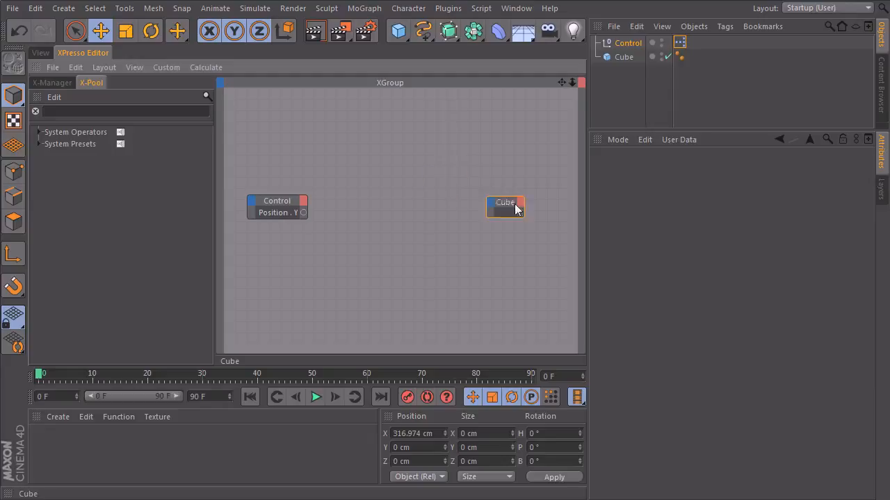
right_click(505, 202)
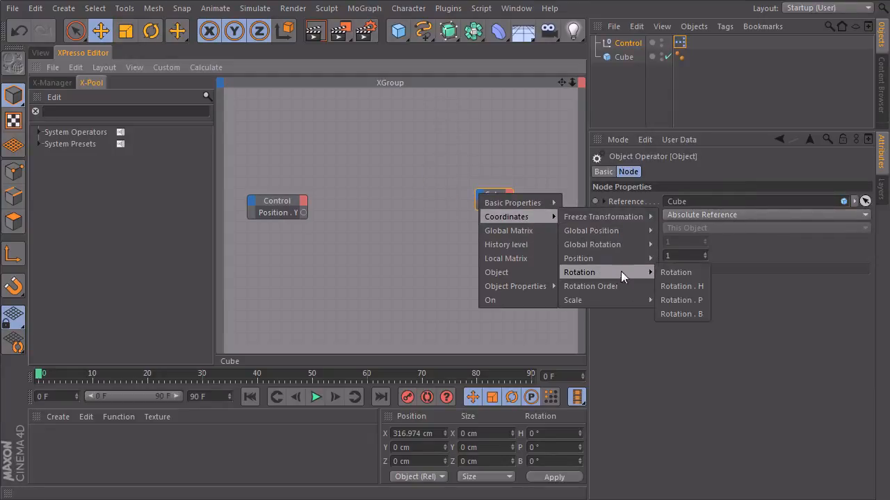
mouse_move(681, 313)
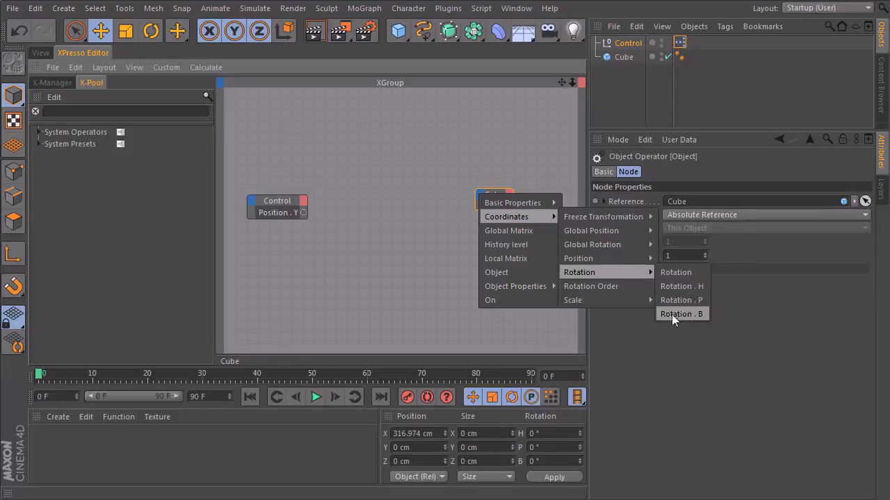
left_click(681, 313)
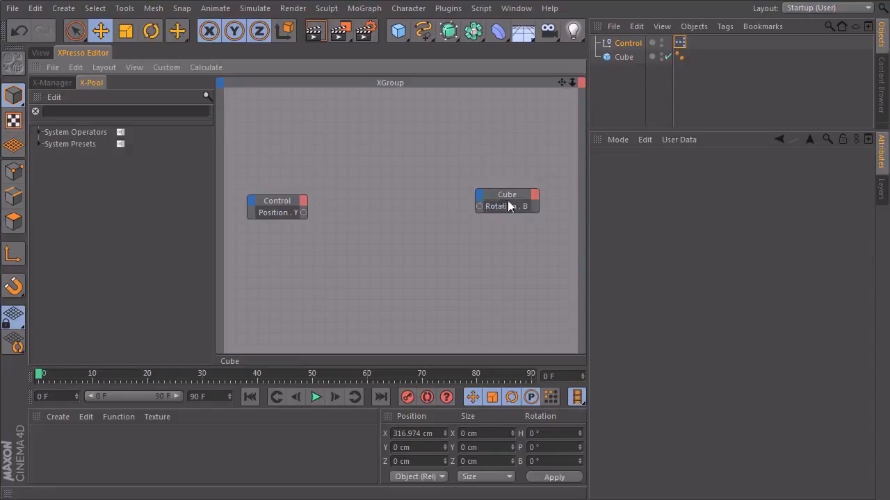
left_click(506, 200)
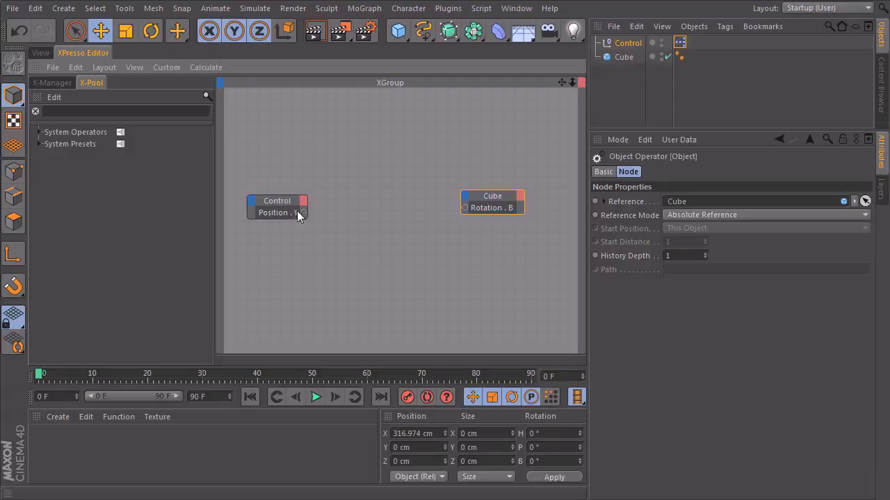
mouse_move(301, 213)
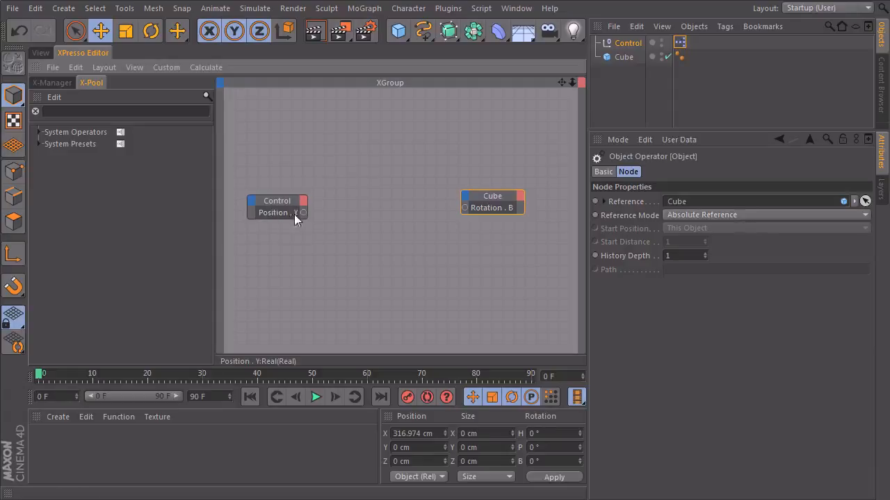
mouse_move(277, 370)
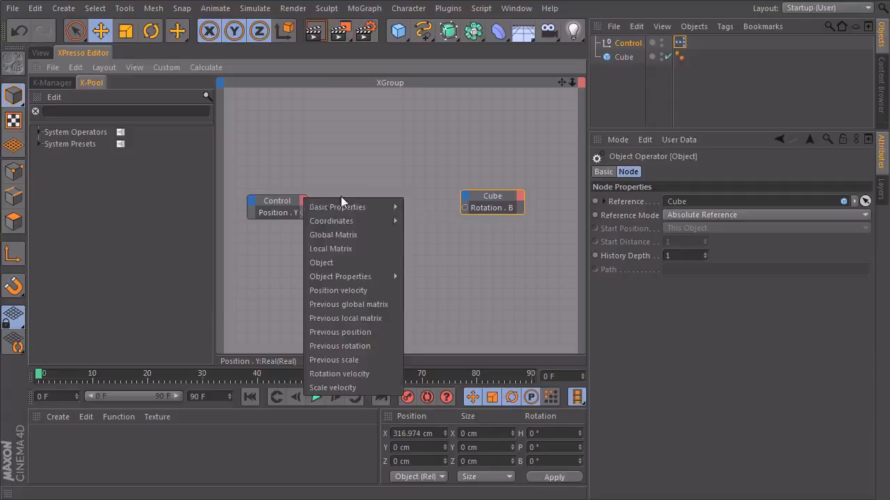
mouse_move(421, 276)
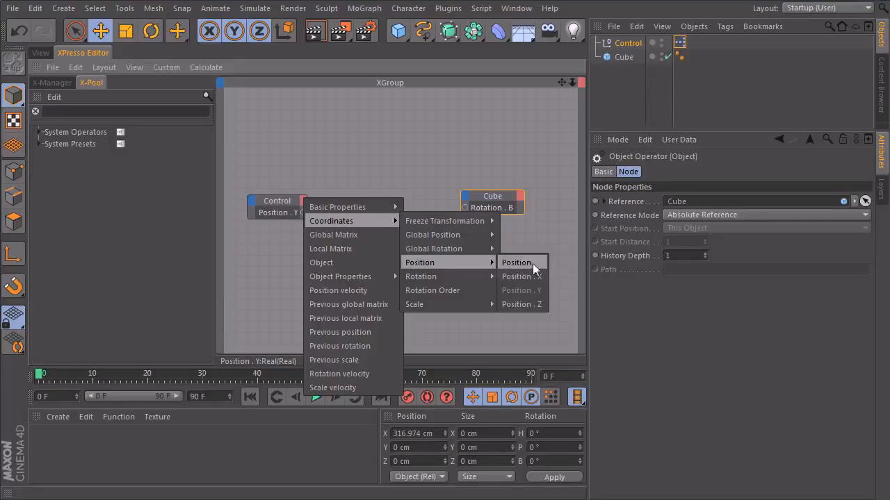
mouse_move(516, 262)
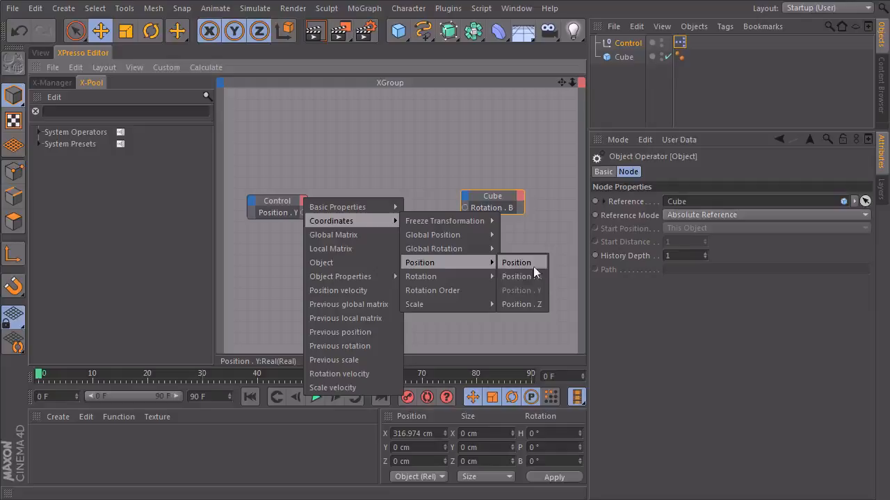
mouse_move(518, 277)
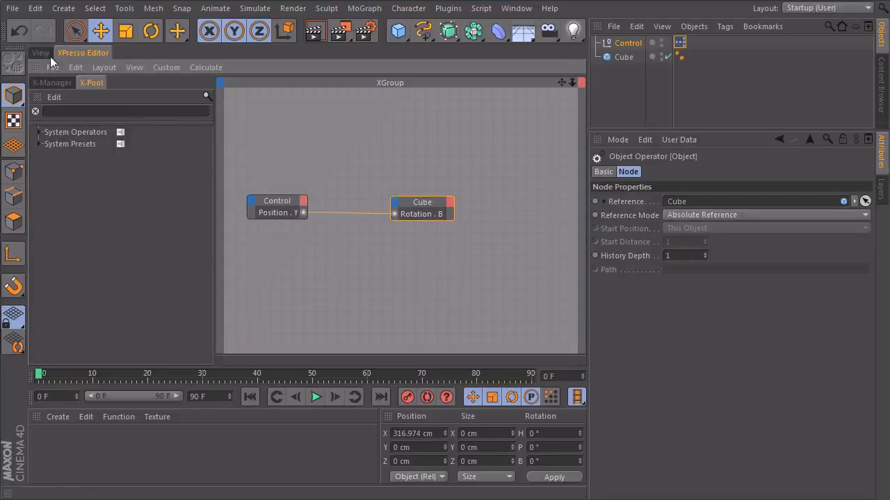
Raise the Control null and confirm the cube's Rotation B jumps by thousands of degrees.
left_click(40, 52)
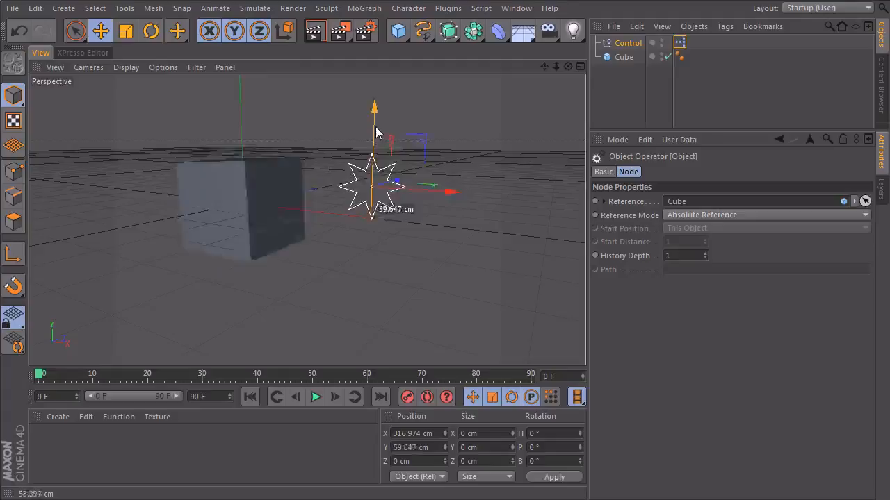
left_click_drag(374, 108, 374, 62)
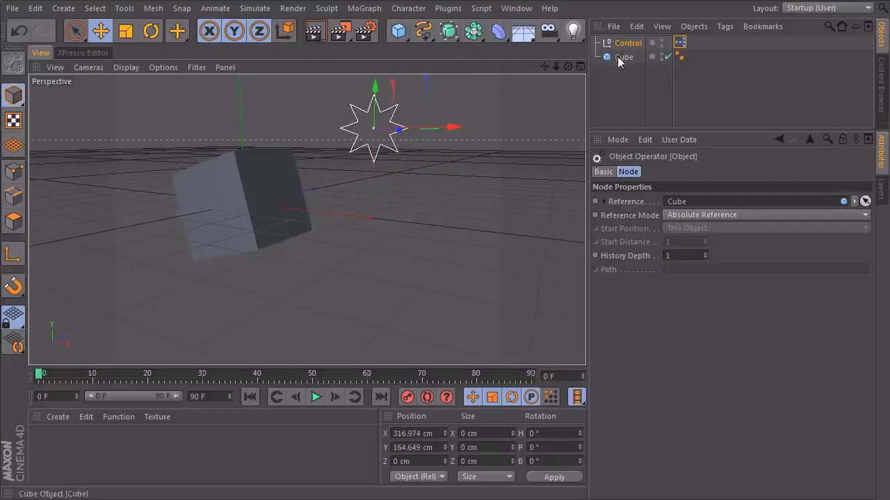
left_click(624, 57)
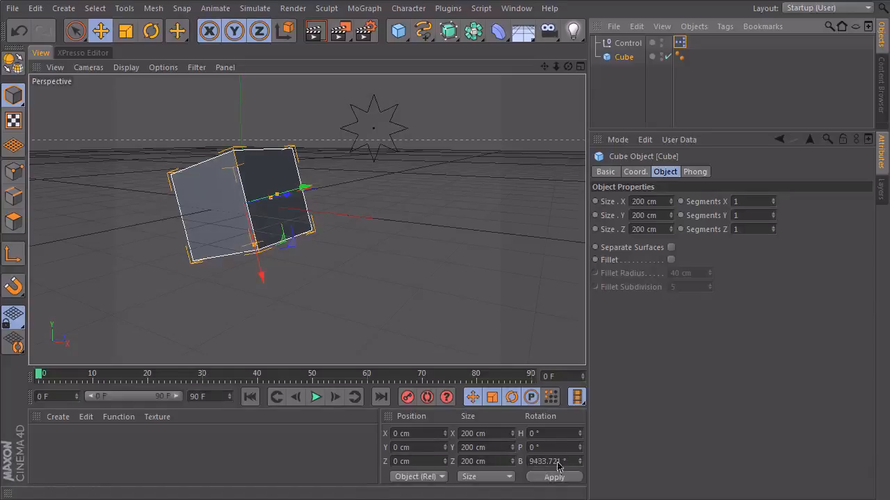
mouse_move(341, 266)
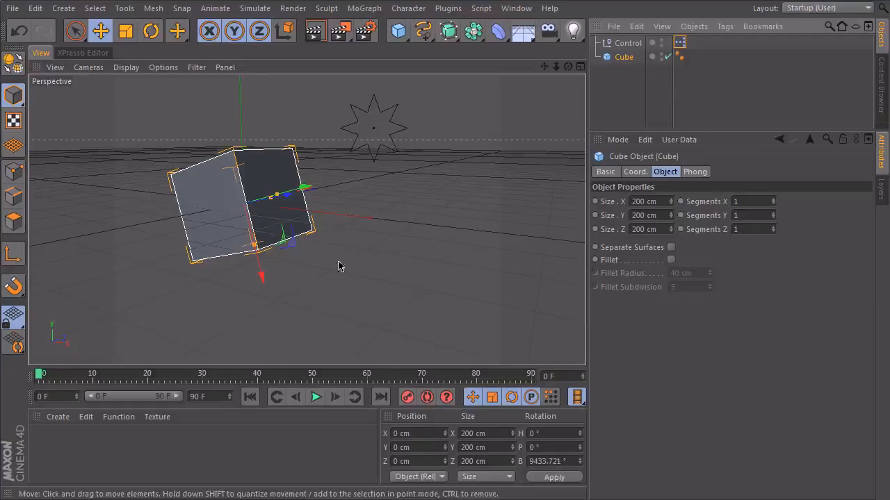
left_click(373, 128)
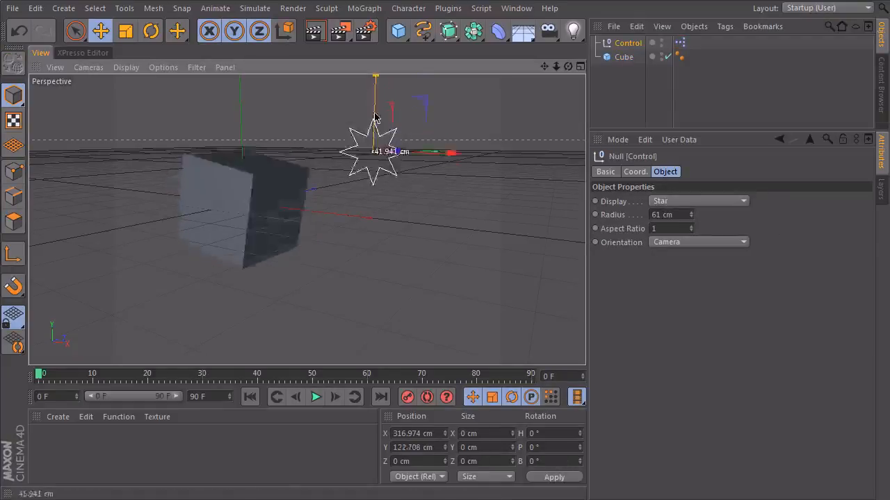
left_click(83, 52)
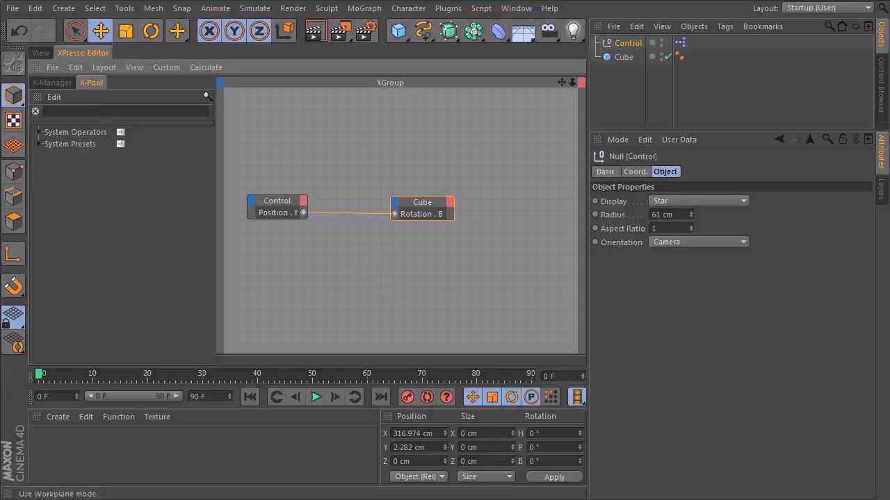
Insert a Range Mapper node between Control's Position . Y and Cube's Rotation . B.
left_click_drag(422, 203, 503, 202)
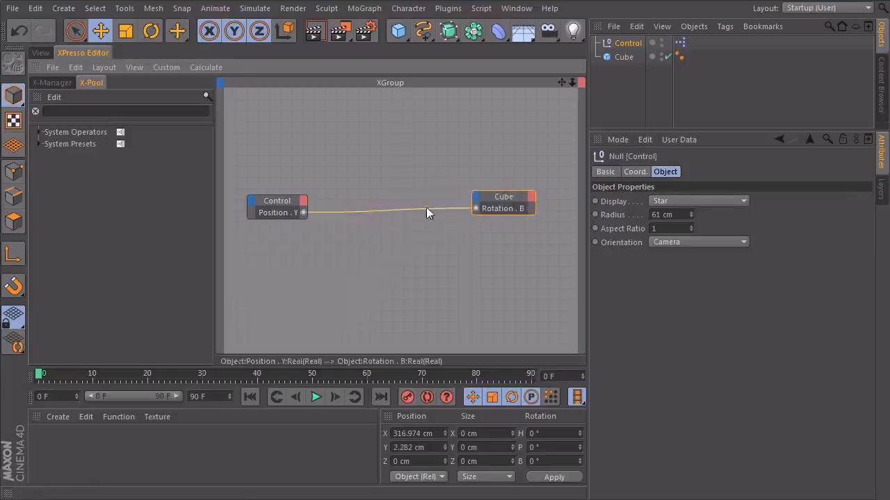
left_click(509, 201)
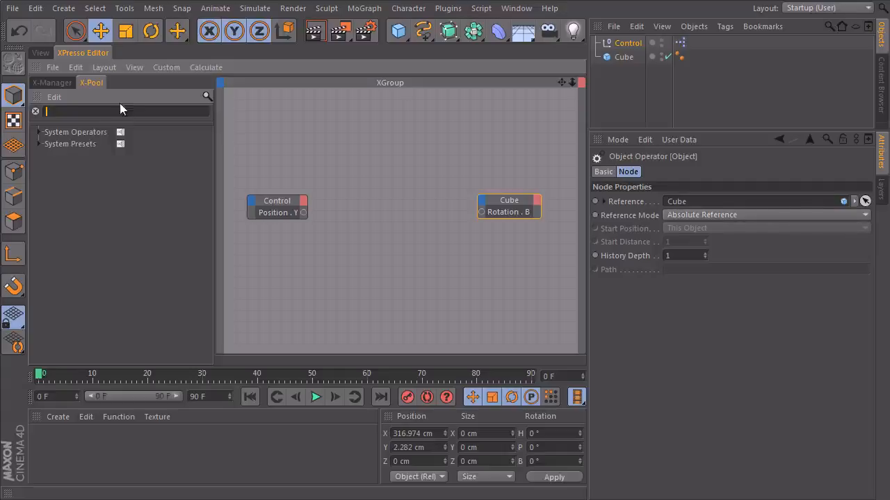
type("range")
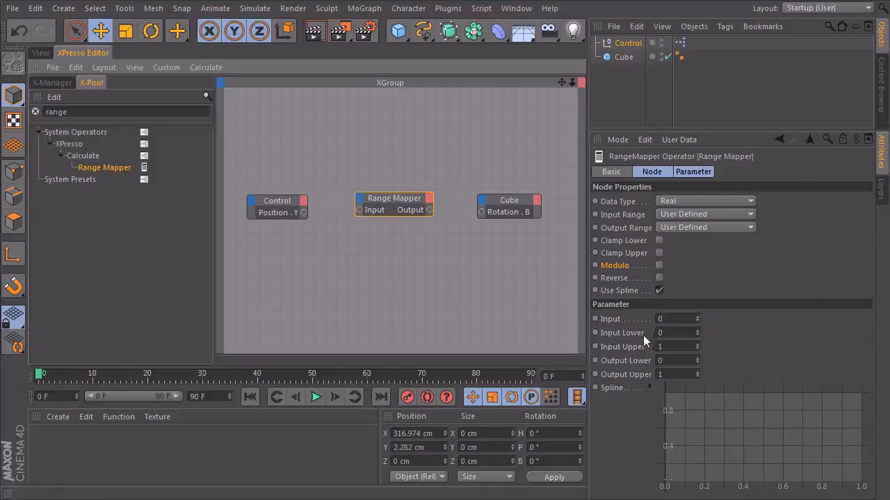
mouse_move(616, 390)
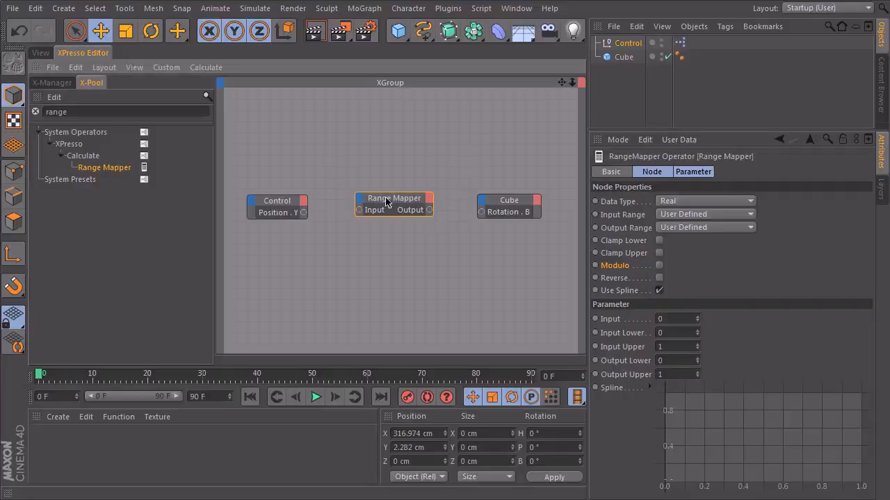
left_click_drag(303, 212, 356, 209)
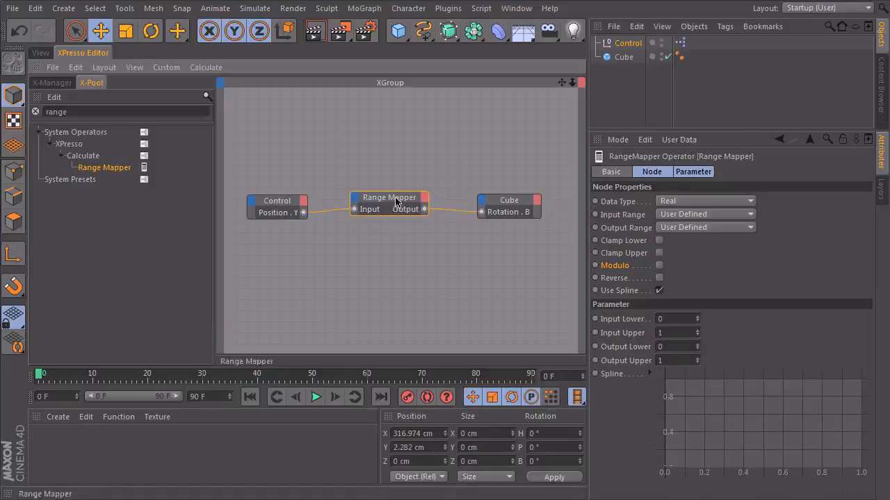
left_click(705, 201)
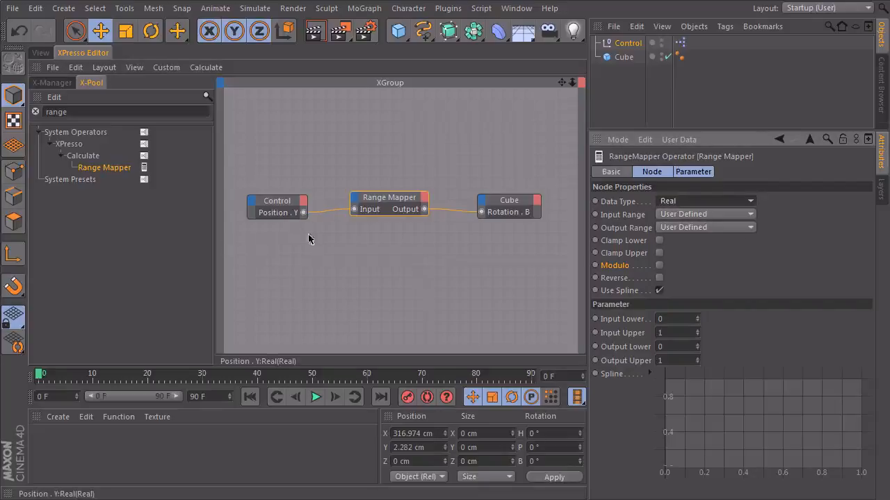
mouse_move(348, 321)
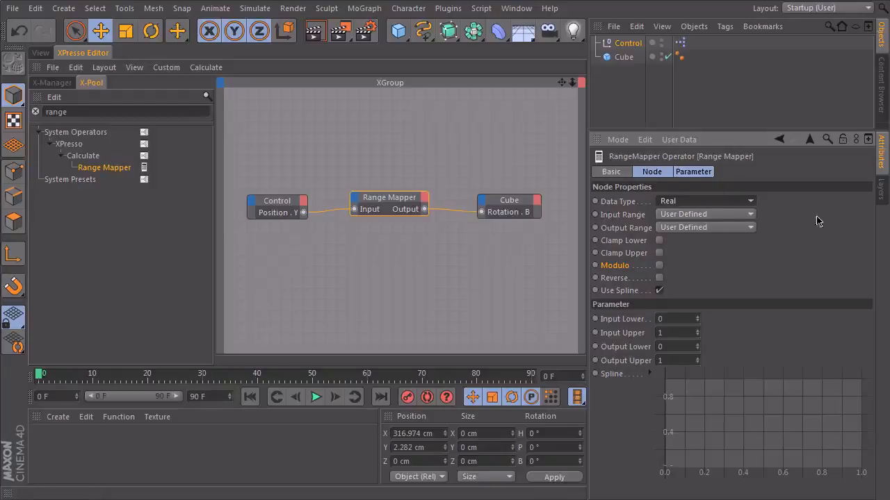
Set the Range Mapper to user-defined input, Degree output range, and Input Upper 200.
left_click(704, 214)
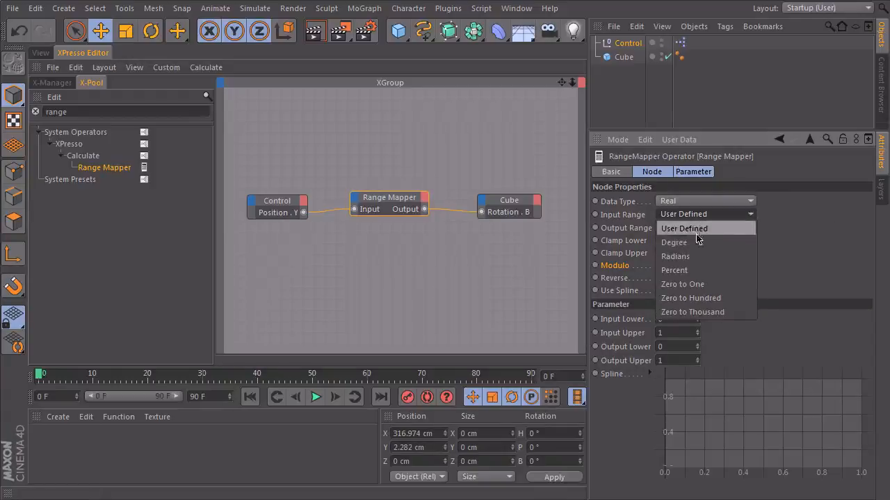
mouse_move(674, 242)
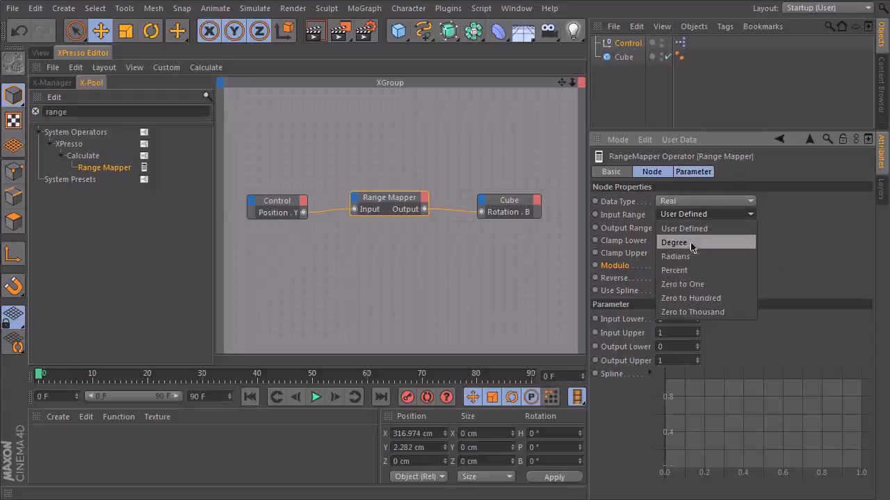
mouse_move(674, 270)
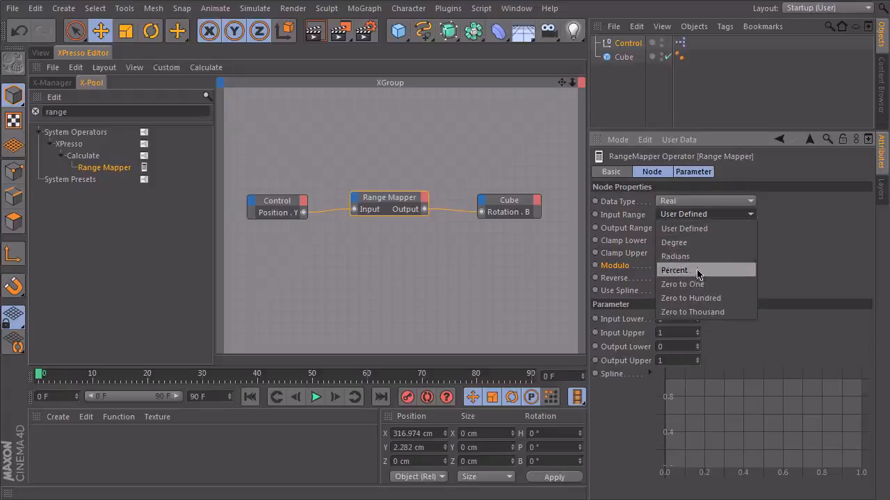
mouse_move(684, 228)
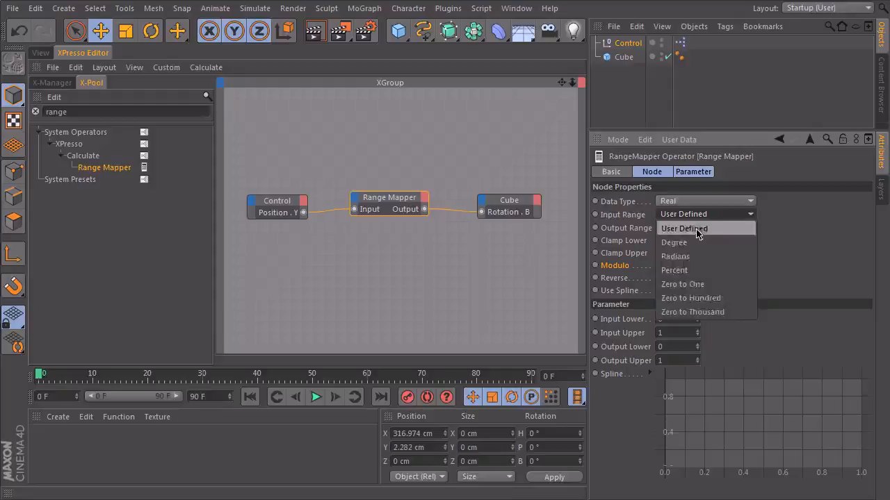
left_click(683, 228)
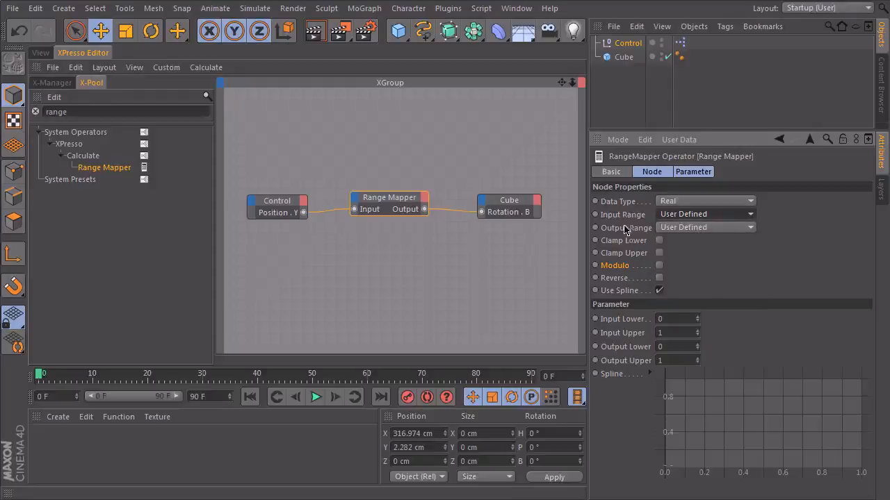
left_click(704, 227)
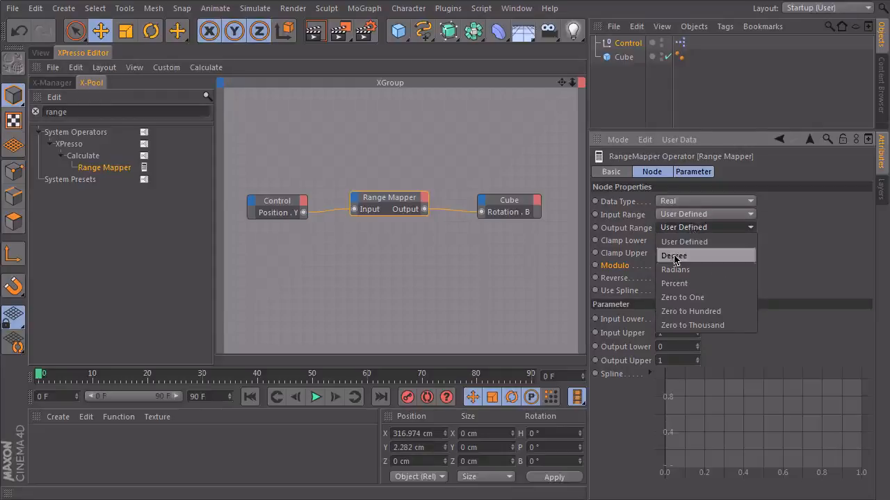
left_click(673, 255)
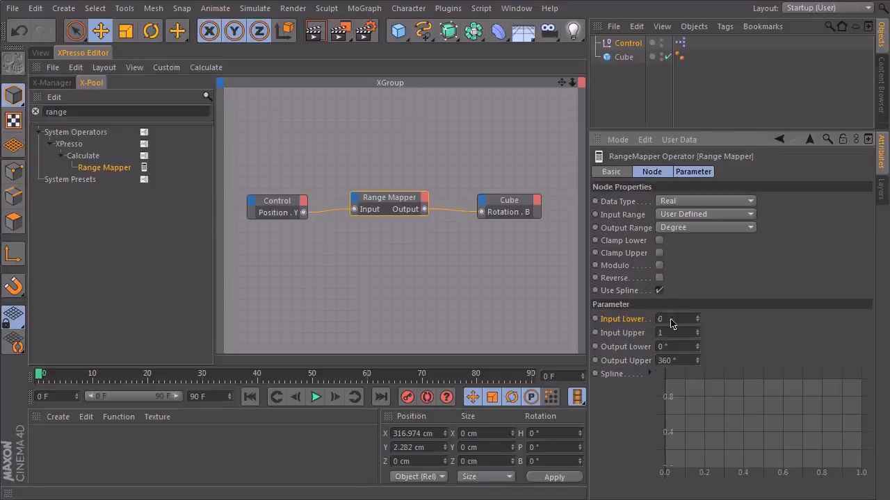
mouse_move(653, 340)
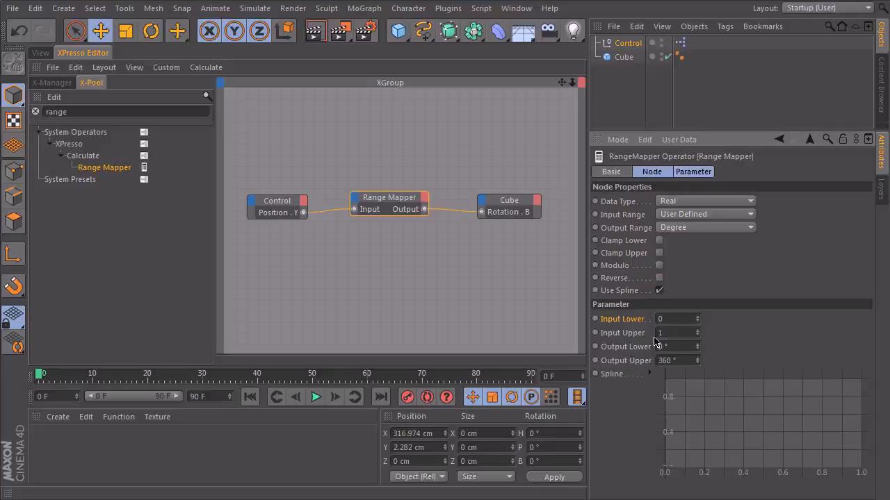
left_click(675, 332)
type("200")
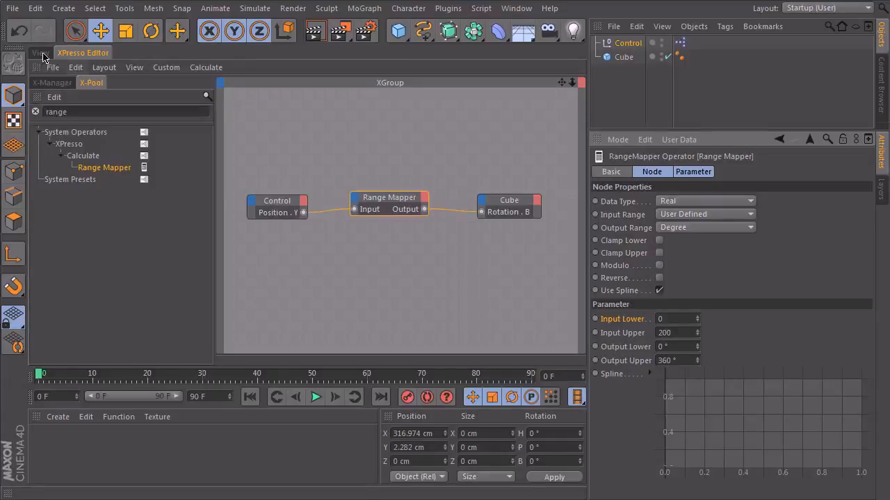
Lift the Control null so the cube tilts smoothly, completing a full turn at 200 cm.
left_click(40, 53)
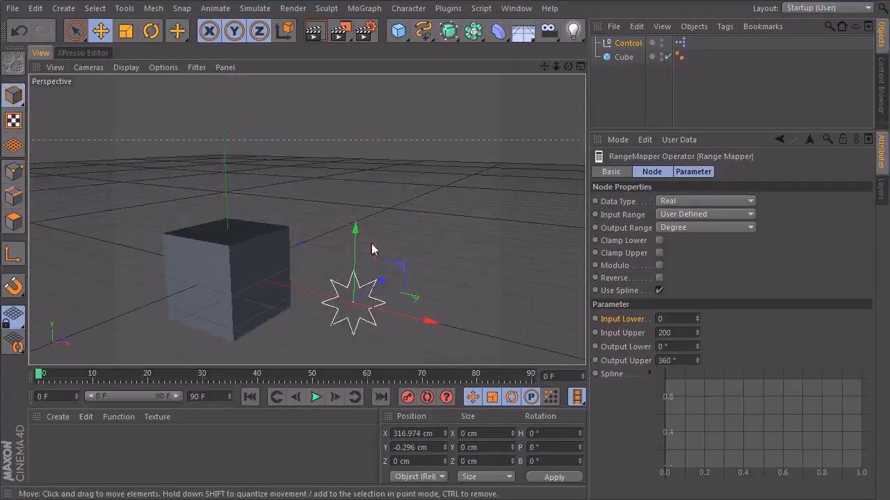
left_click_drag(355, 299, 354, 209)
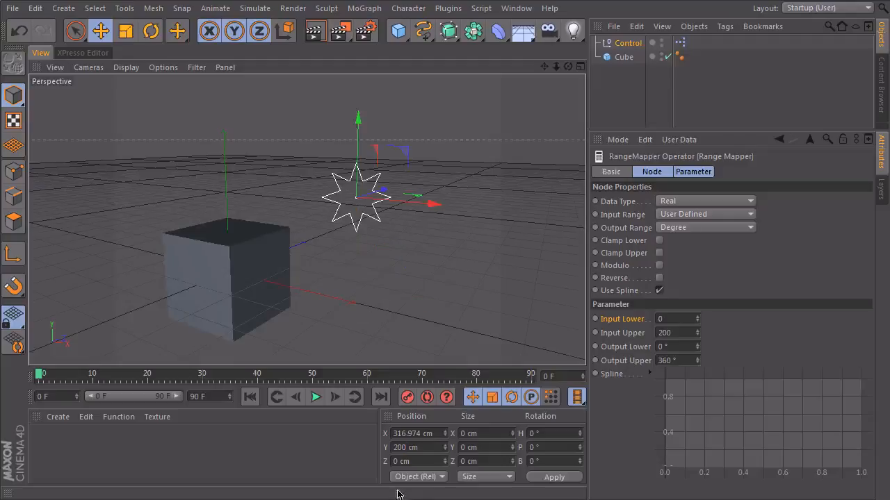
left_click(623, 56)
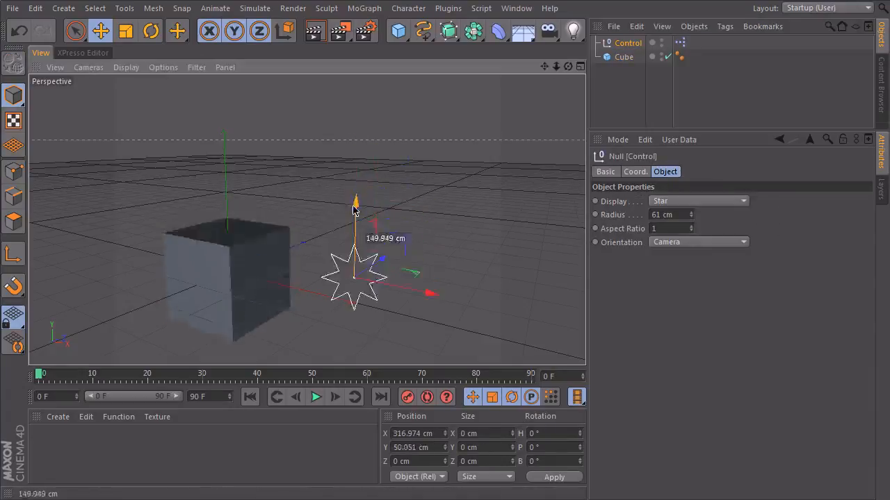
left_click_drag(355, 205, 357, 194)
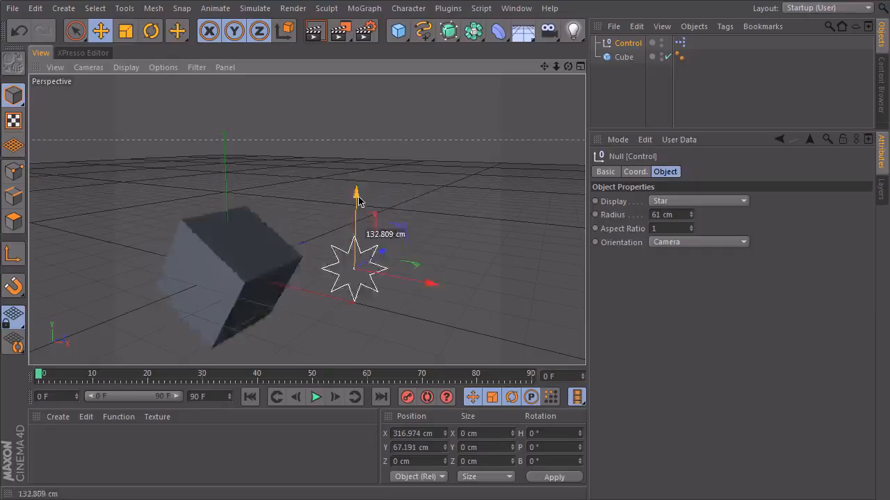
left_click_drag(356, 190, 356, 215)
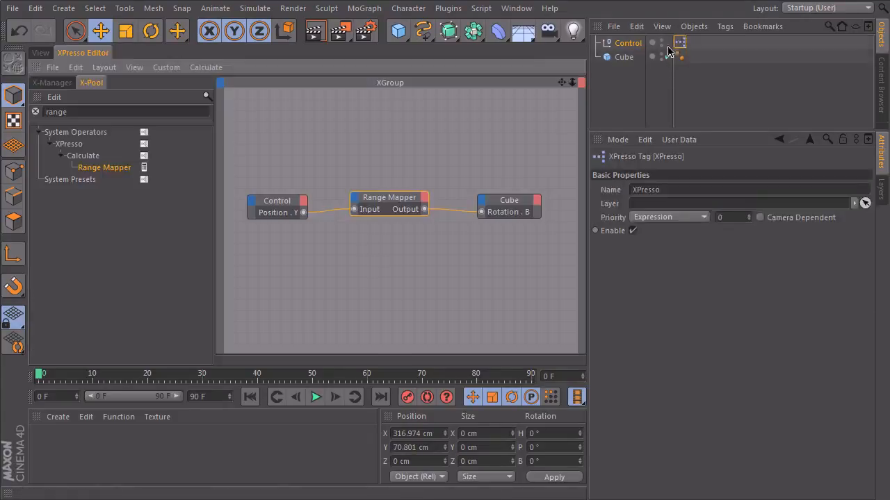
Select the Range Mapper node to show its settings, then go back to the viewport.
left_click(389, 201)
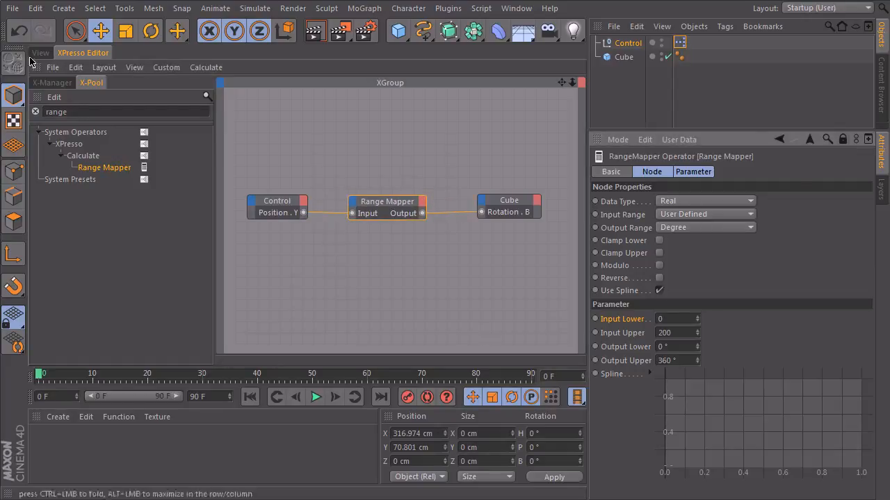
left_click(39, 52)
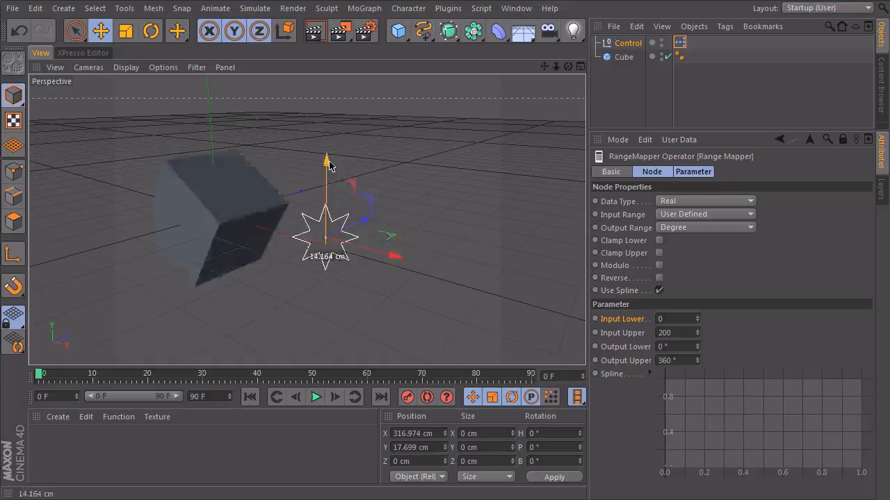
Drag the Control null up and down, leaving it near 50 cm with the cube quarter-turned.
left_click_drag(327, 160, 327, 111)
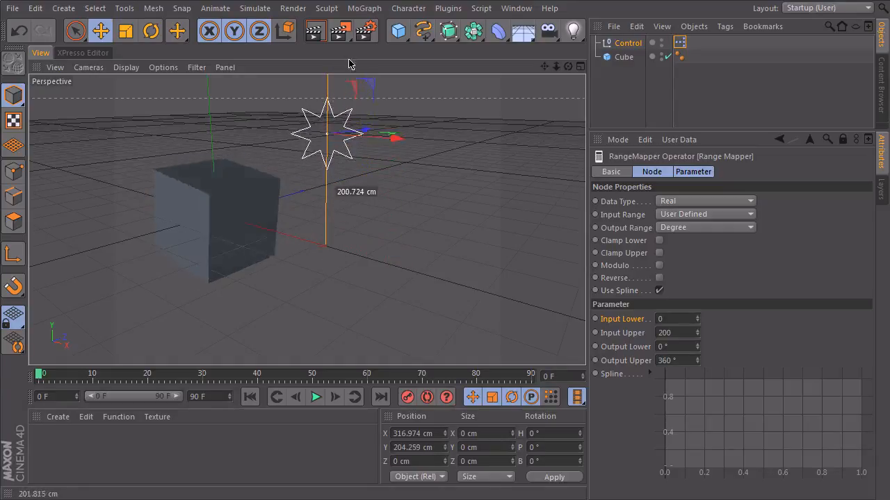
left_click_drag(326, 132, 327, 91)
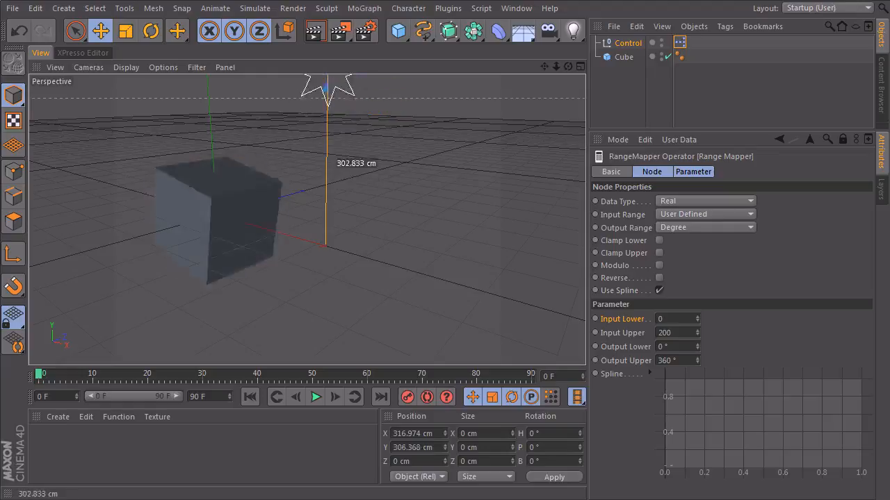
left_click_drag(327, 97, 327, 201)
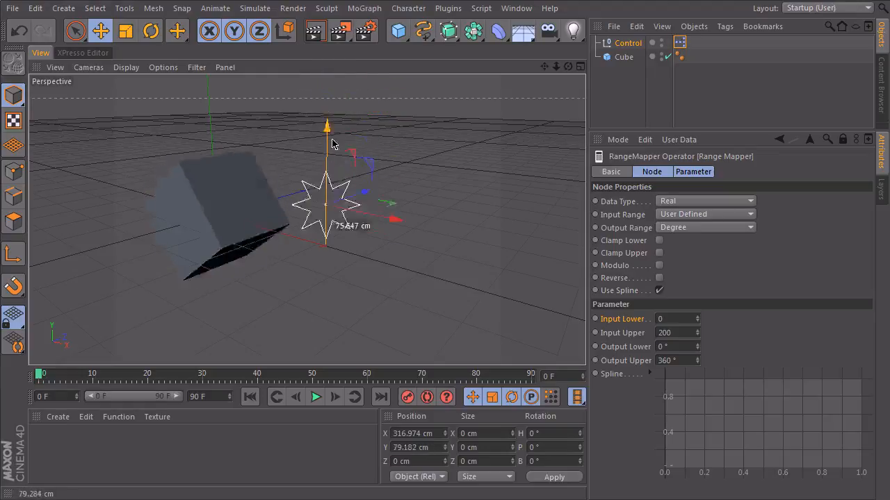
left_click_drag(327, 129, 361, 75)
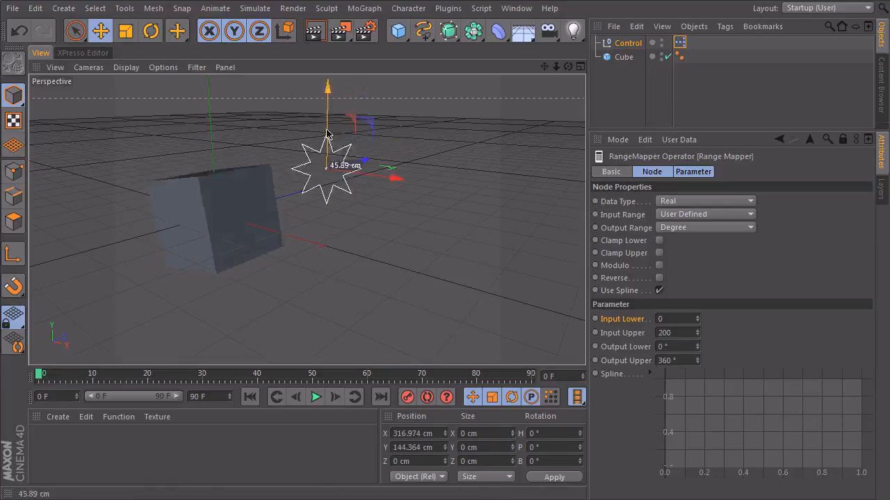
left_click_drag(329, 135, 328, 87)
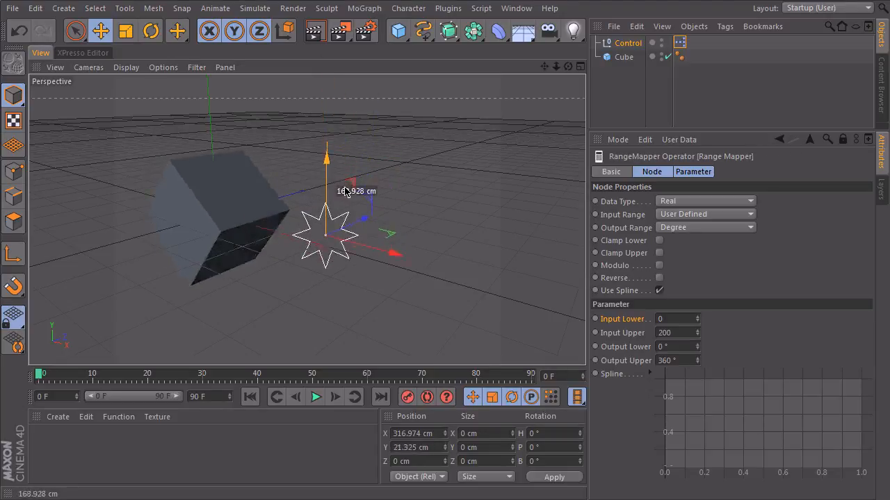
left_click_drag(327, 192, 325, 251)
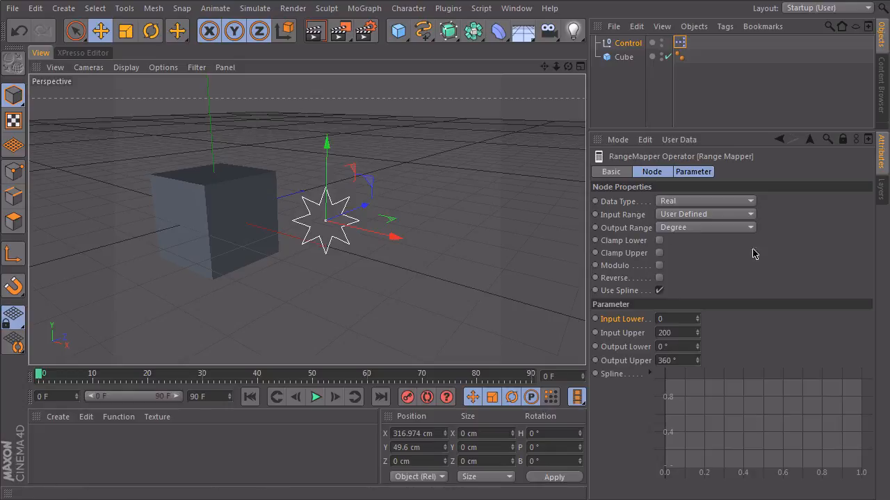
Test Range Mapper Clamp Lower and Upper while dragging Control, ending unclamped near 60 cm.
left_click(658, 240)
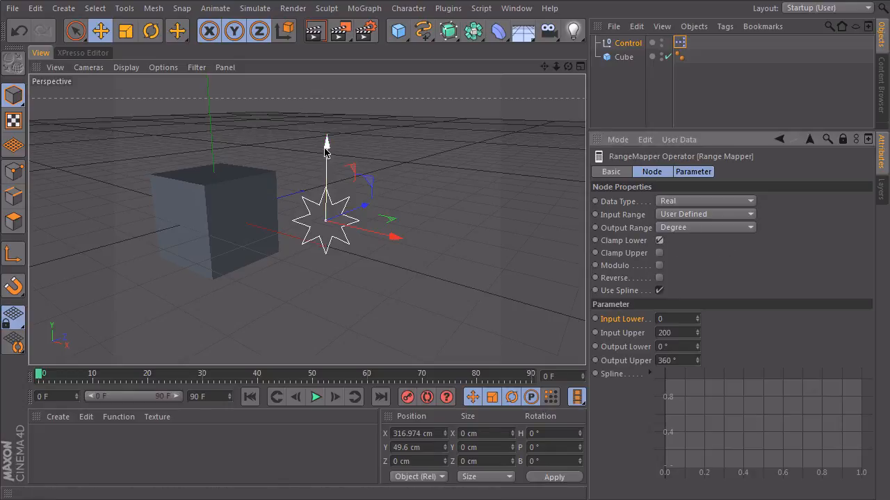
left_click_drag(327, 146, 326, 177)
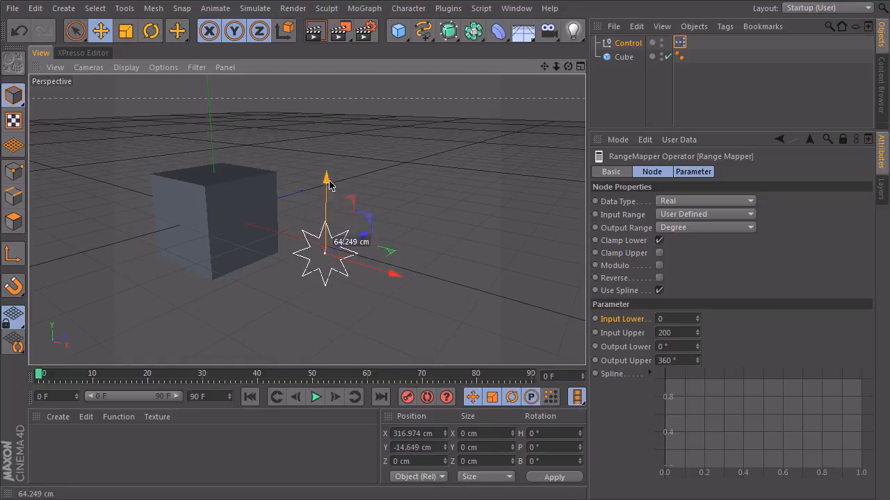
left_click_drag(326, 177, 327, 195)
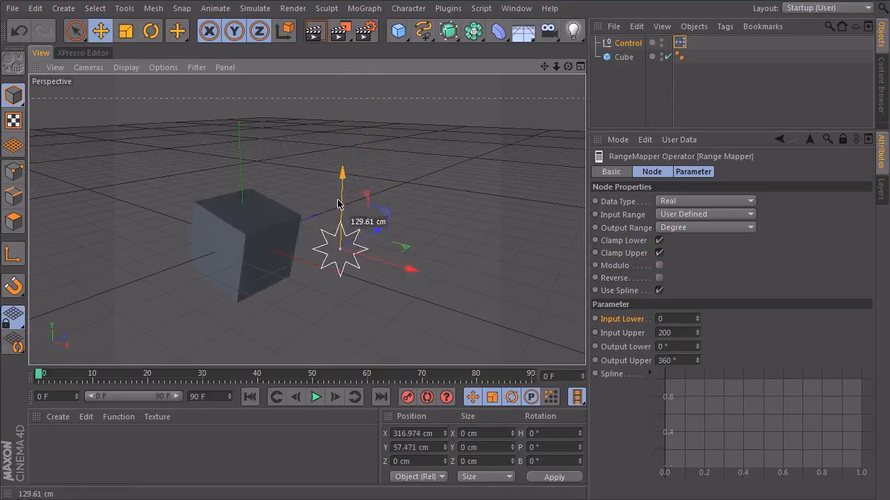
left_click_drag(340, 202, 341, 257)
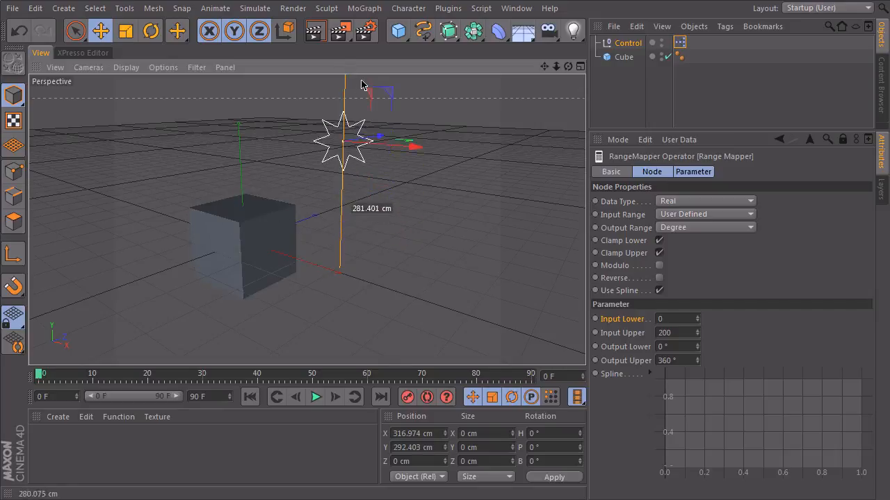
left_click_drag(341, 142, 340, 223)
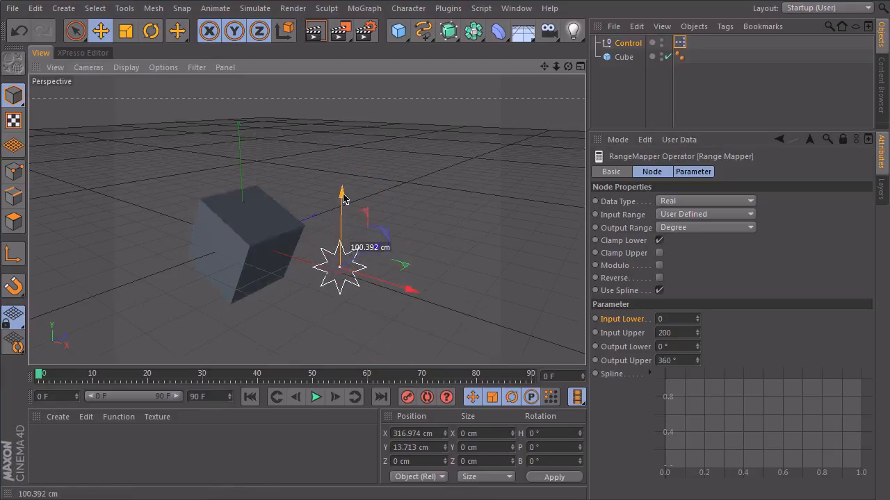
left_click_drag(341, 194, 344, 101)
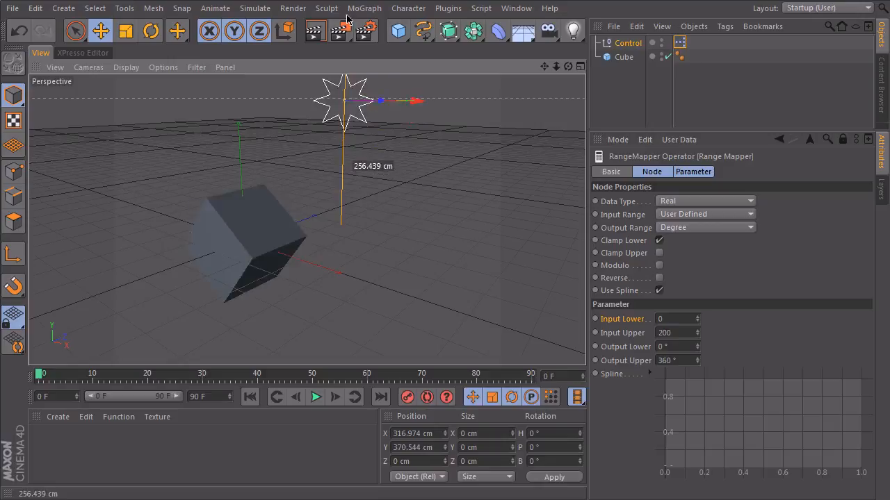
left_click_drag(344, 101, 340, 208)
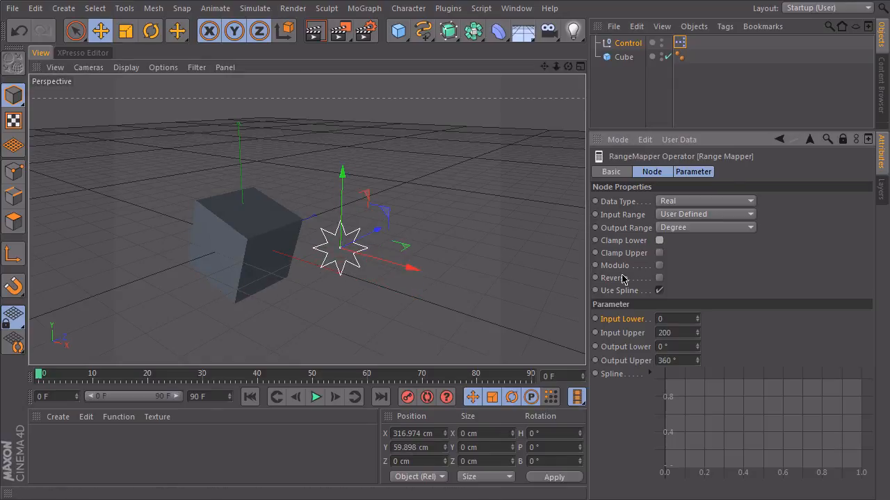
Enable Reverse on the Range Mapper, raise the Control null to test, then toggle Reverse again.
left_click(659, 277)
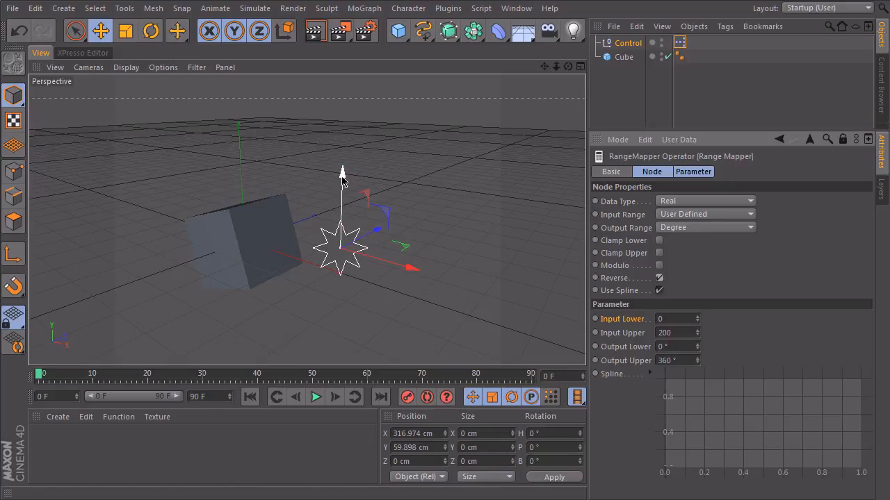
left_click_drag(342, 174, 341, 125)
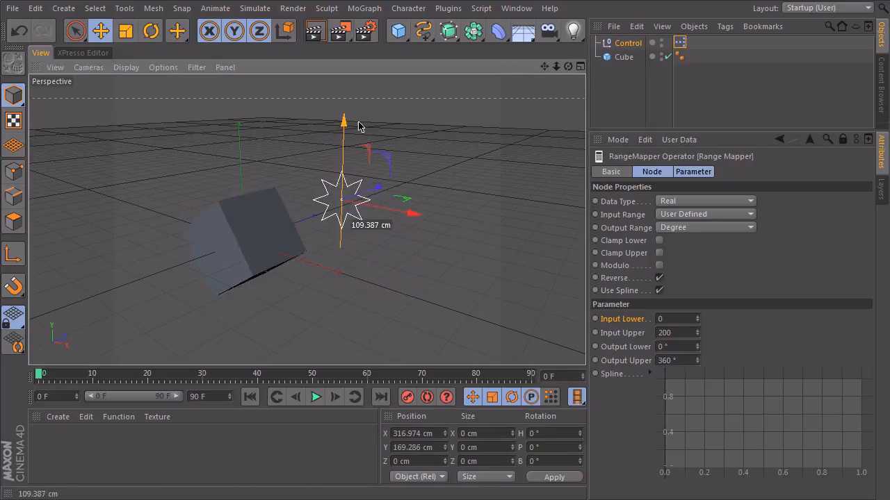
left_click_drag(343, 122, 370, 156)
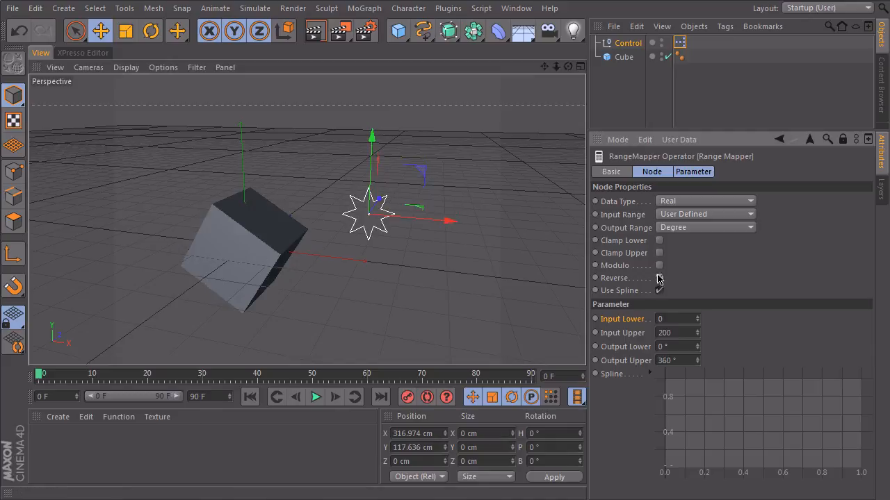
left_click(658, 278)
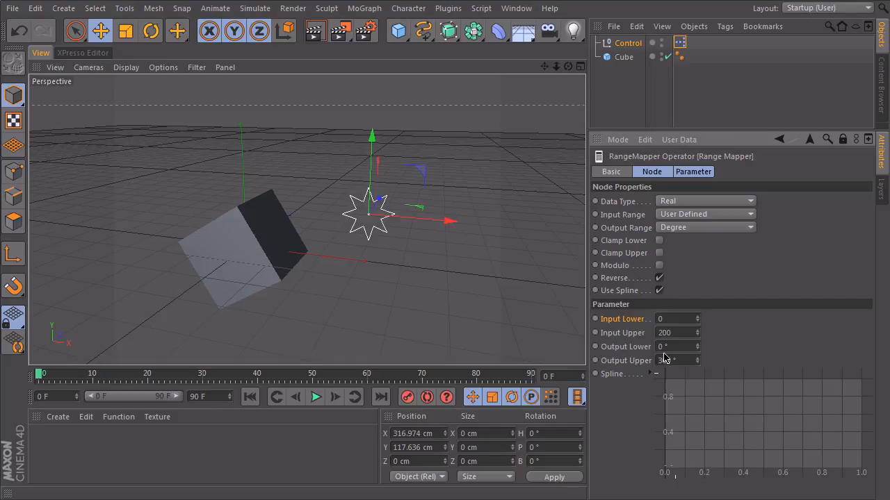
Drag the spline points and handles into a steep ease-in curve, then enable Clamp Upper.
left_click_drag(372, 201, 368, 264)
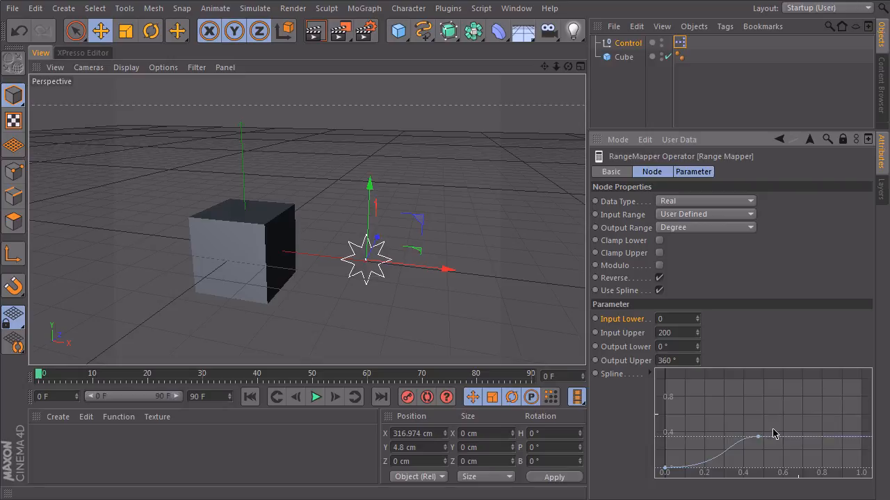
left_click_drag(758, 437, 837, 381)
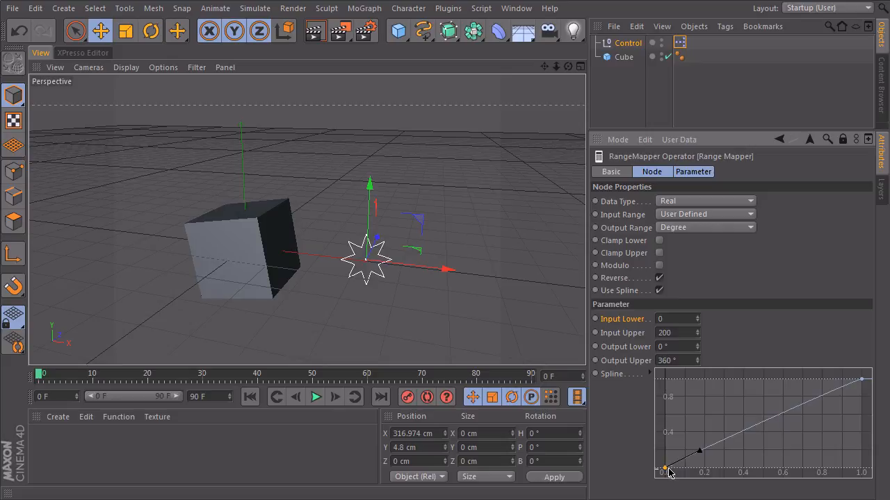
mouse_move(669, 388)
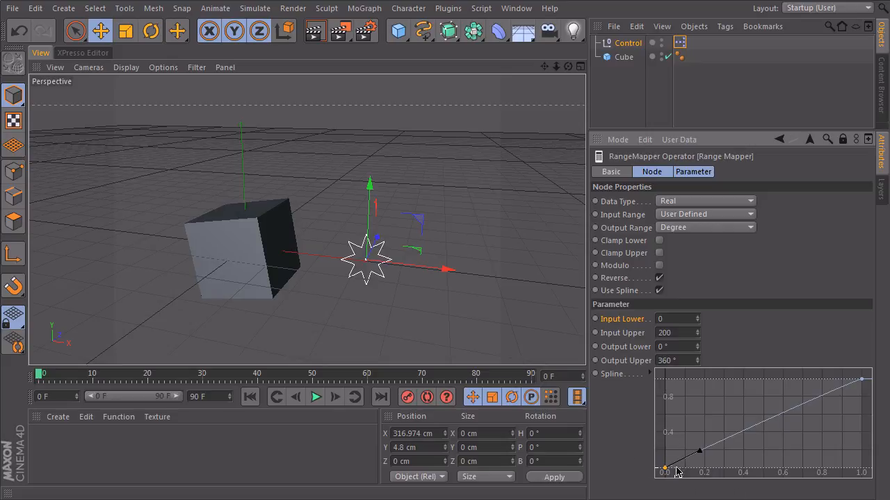
mouse_move(723, 472)
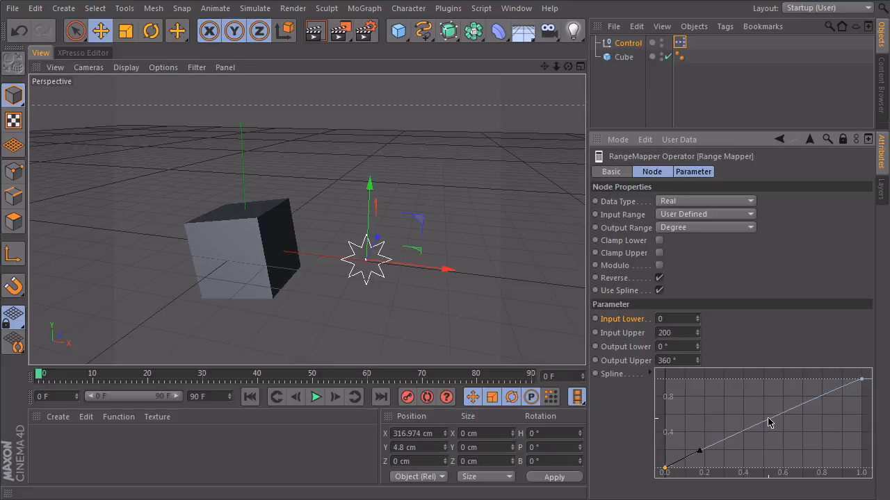
mouse_move(659, 365)
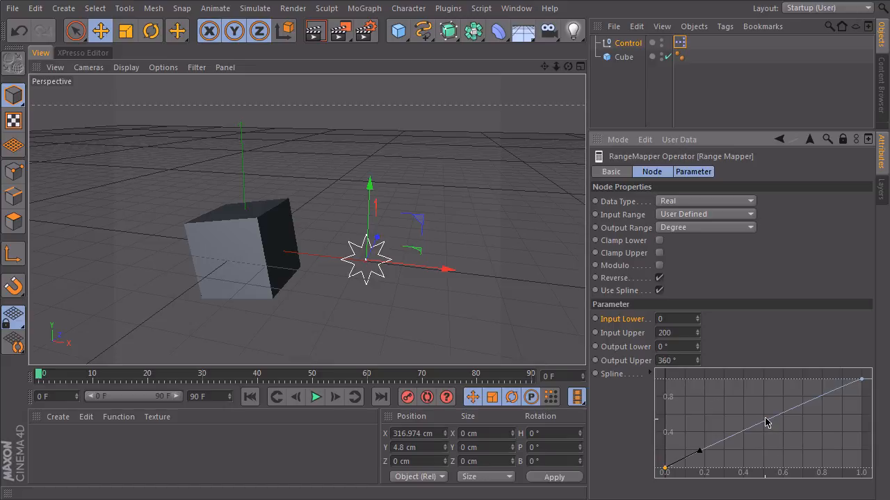
mouse_move(767, 445)
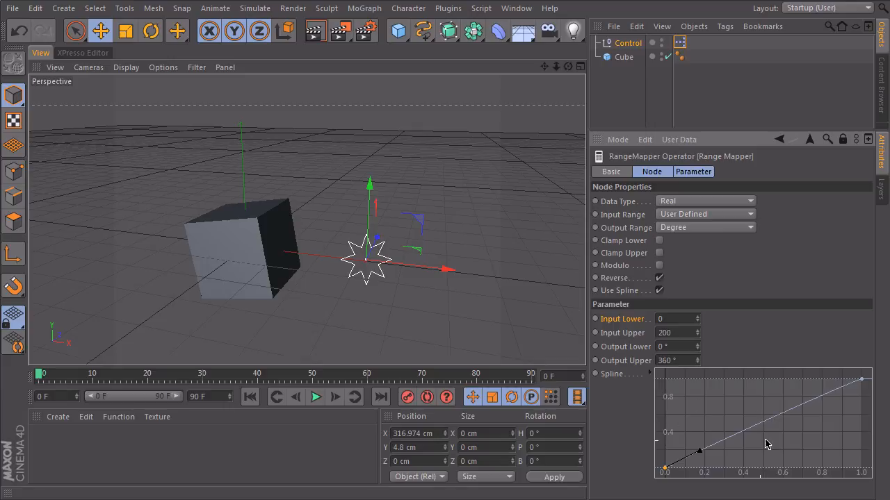
mouse_move(700, 461)
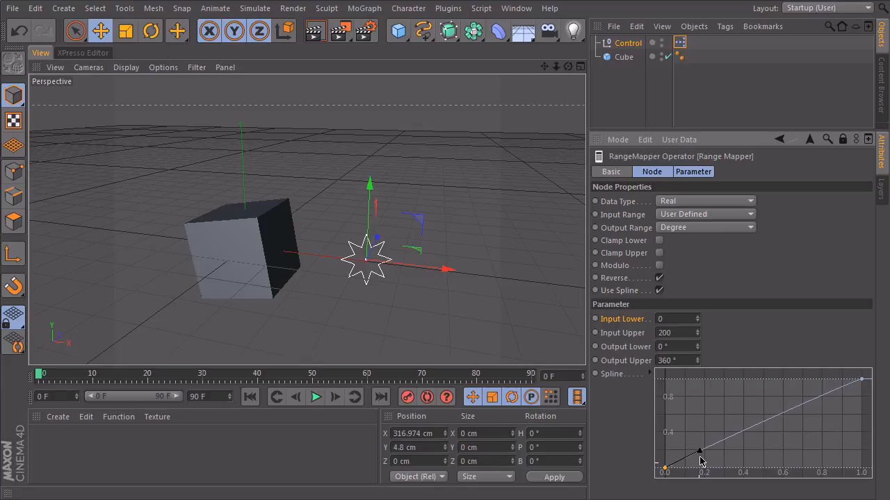
left_click_drag(699, 452, 775, 464)
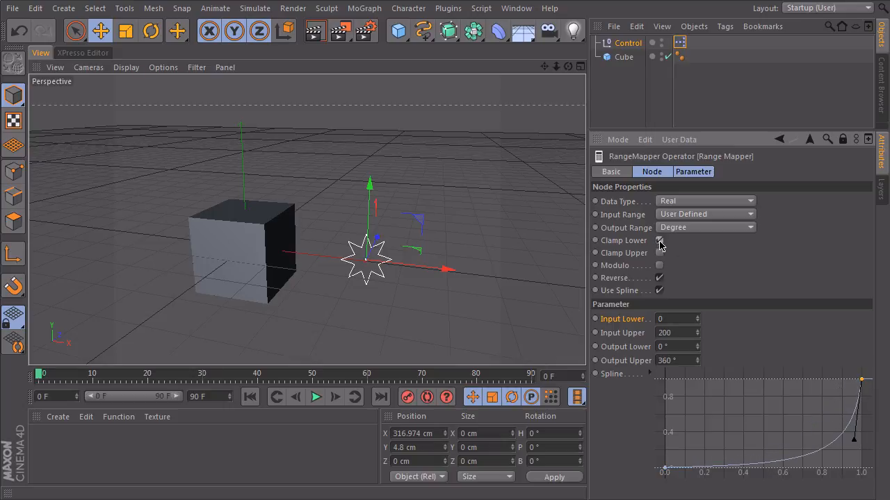
left_click(659, 240)
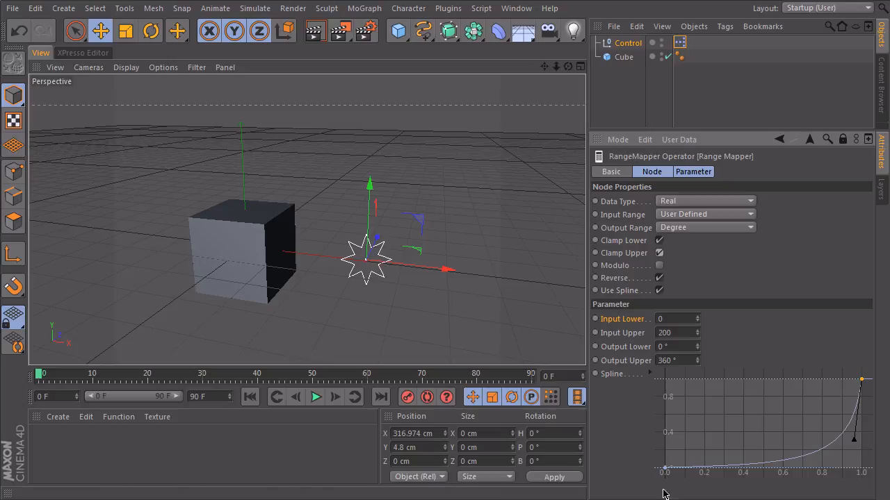
mouse_move(601, 451)
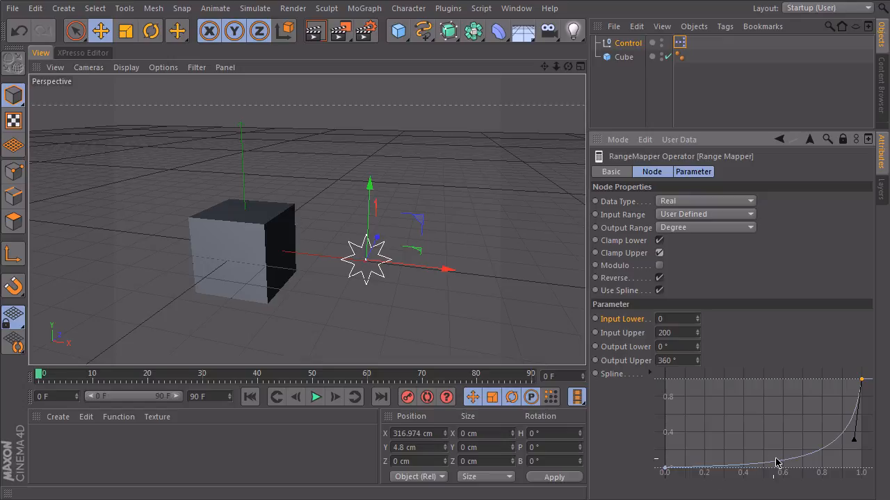
mouse_move(828, 463)
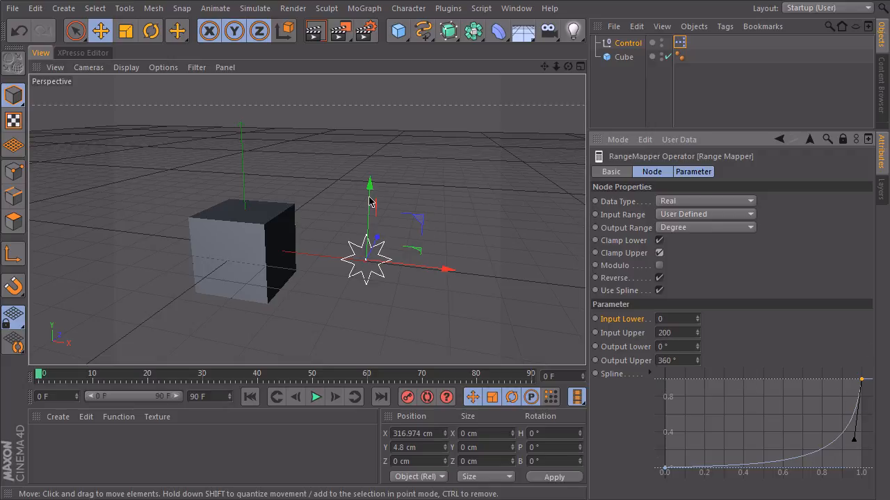
mouse_move(369, 184)
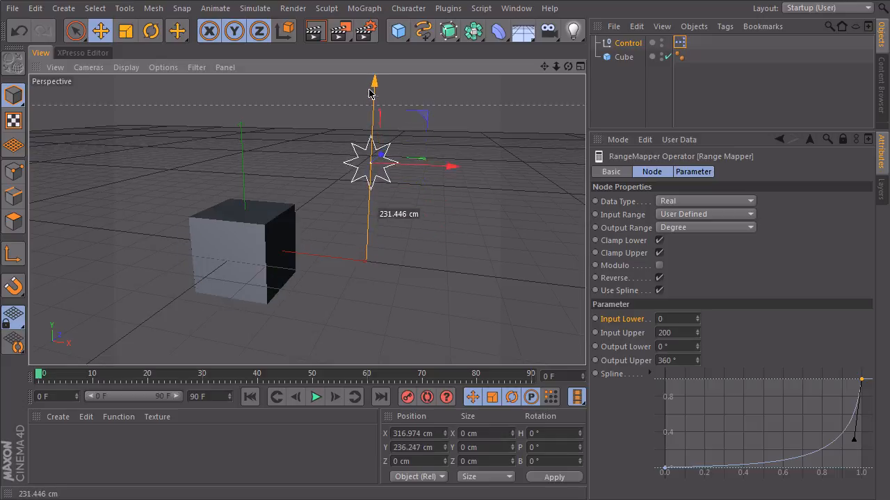
Raise and lower the Control null to watch the cube rotate along the S-curve.
left_click_drag(373, 94, 372, 136)
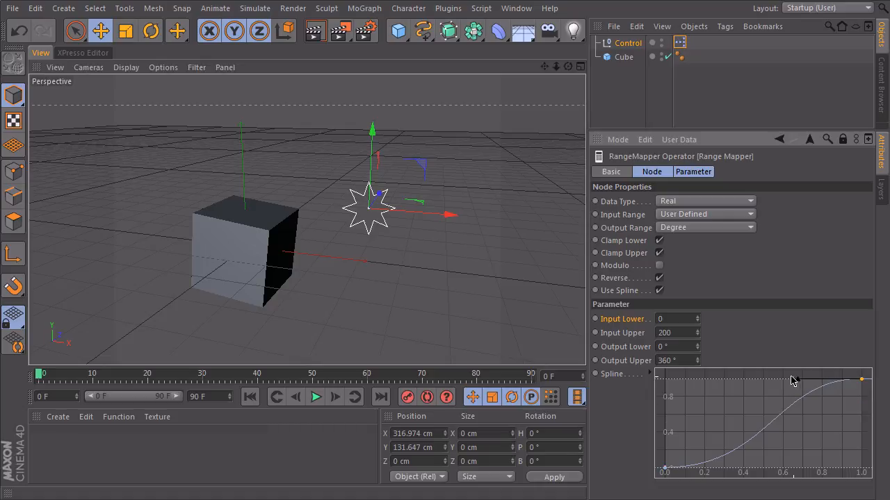
mouse_move(797, 381)
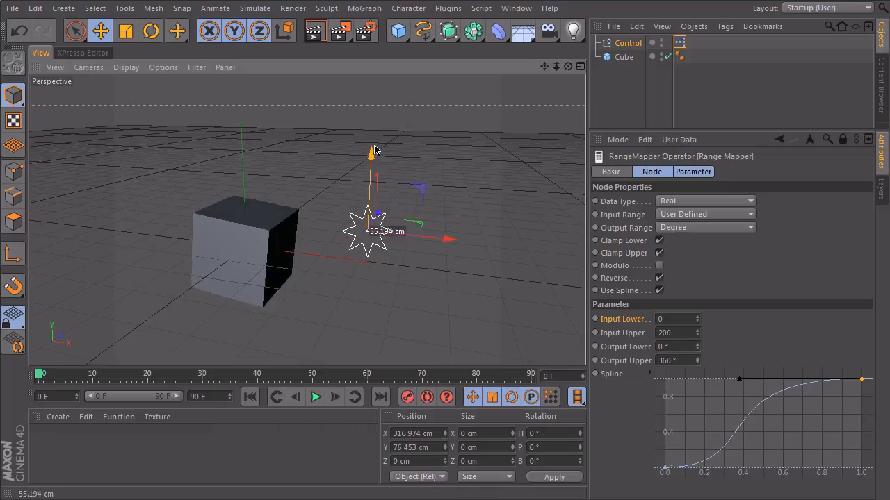
left_click_drag(374, 152, 372, 128)
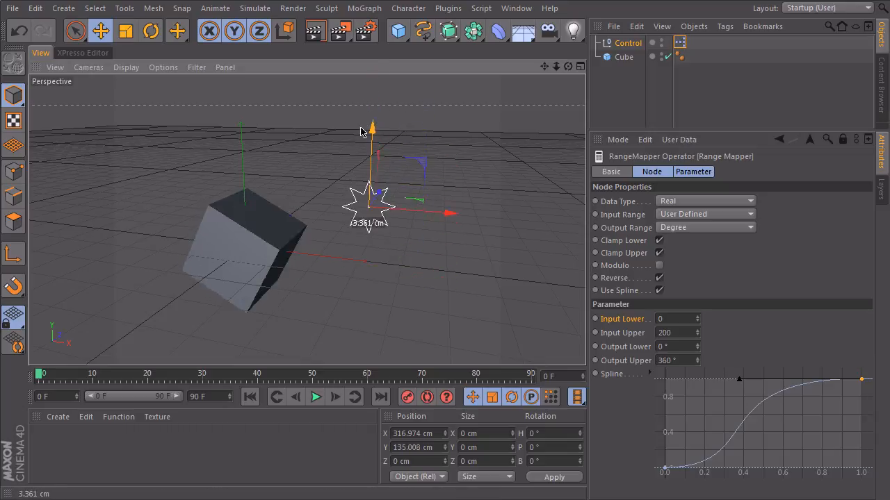
left_click_drag(372, 129, 370, 139)
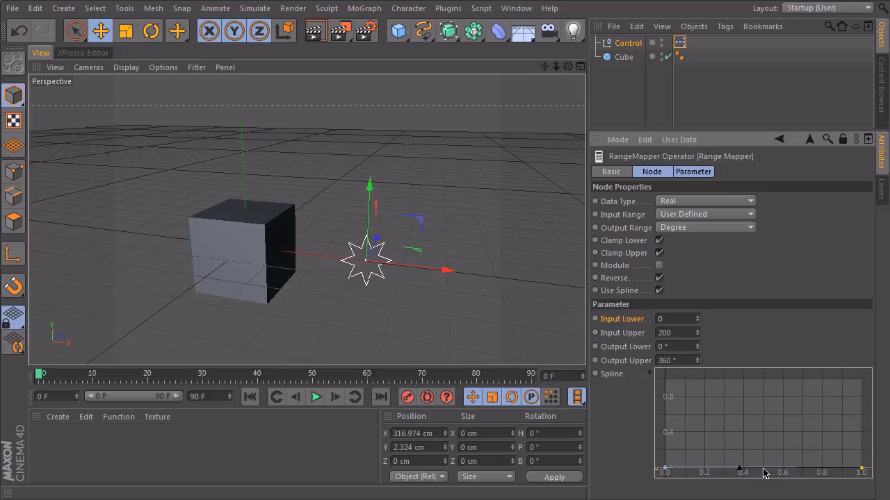
mouse_move(763, 471)
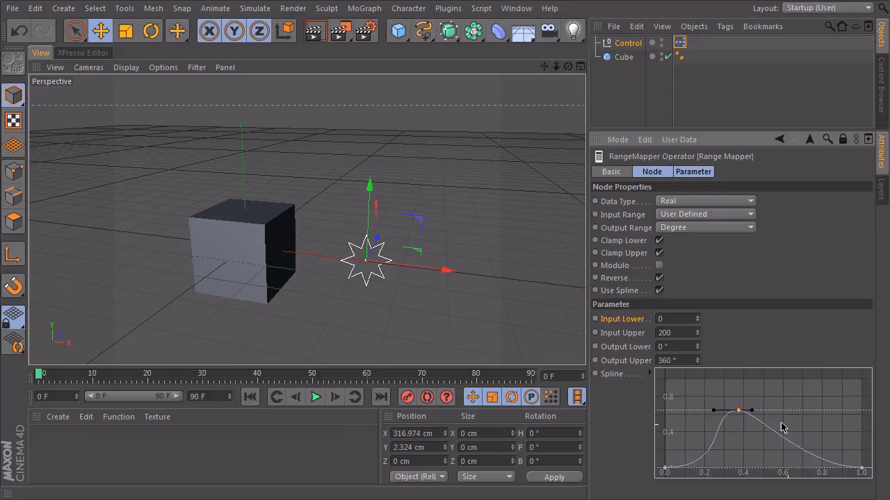
Drag a spline point and its handle up to the top middle, forming a bell-shaped peak.
left_click_drag(739, 411, 795, 442)
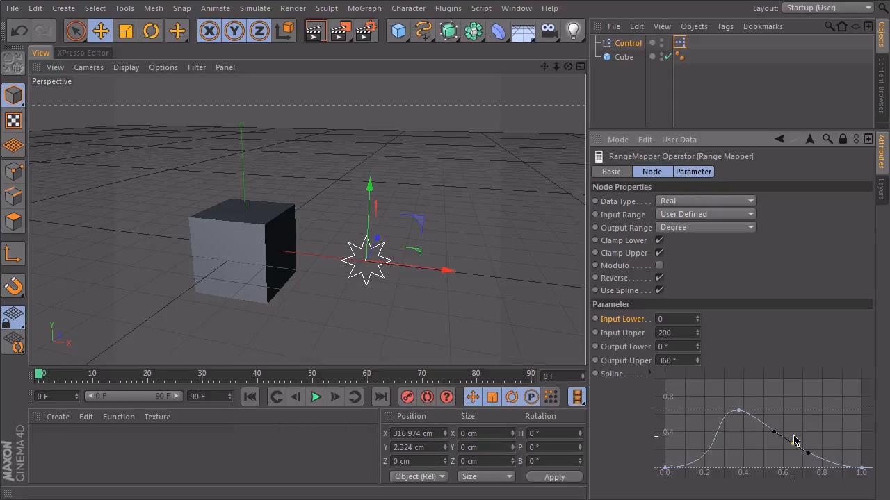
left_click_drag(773, 433, 739, 410)
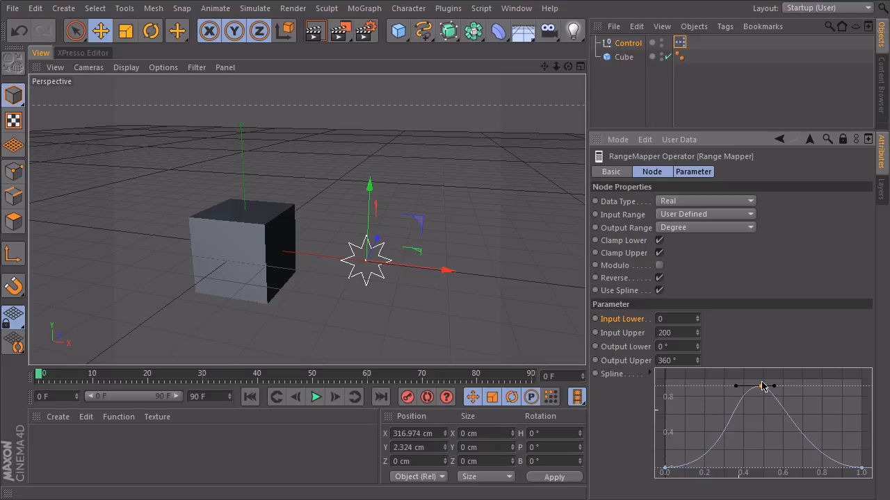
left_click_drag(764, 387, 768, 379)
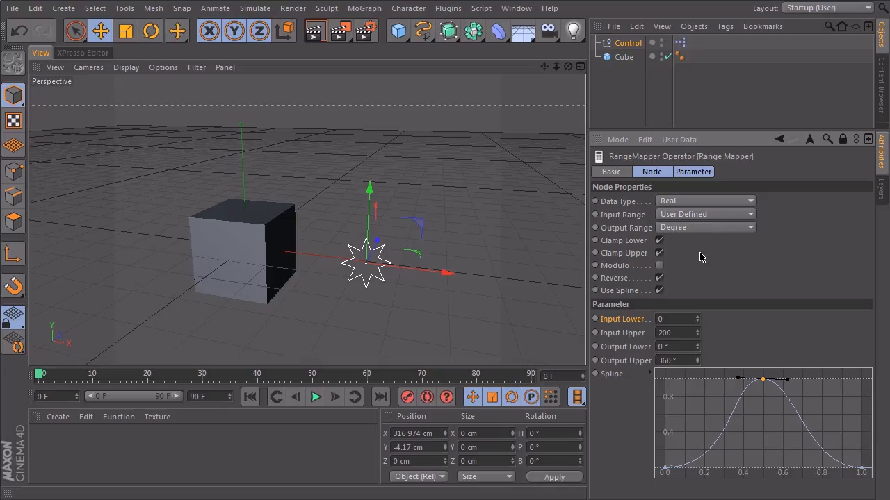
mouse_move(687, 344)
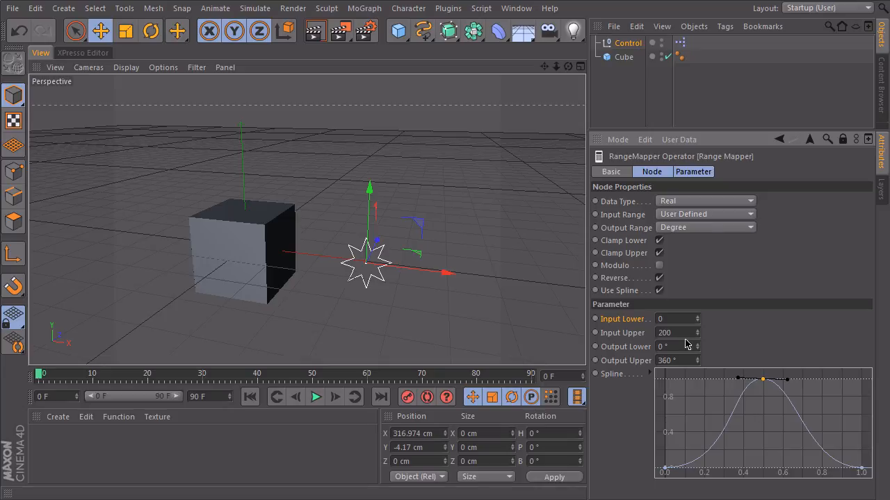
mouse_move(406, 397)
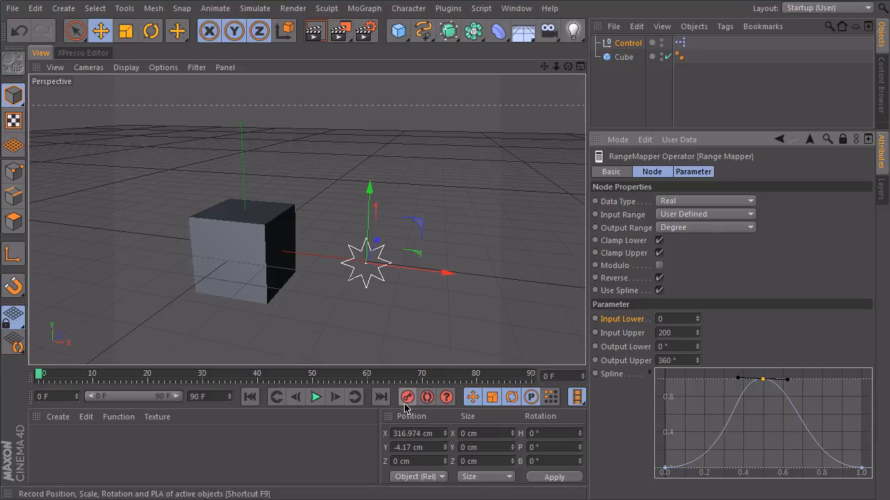